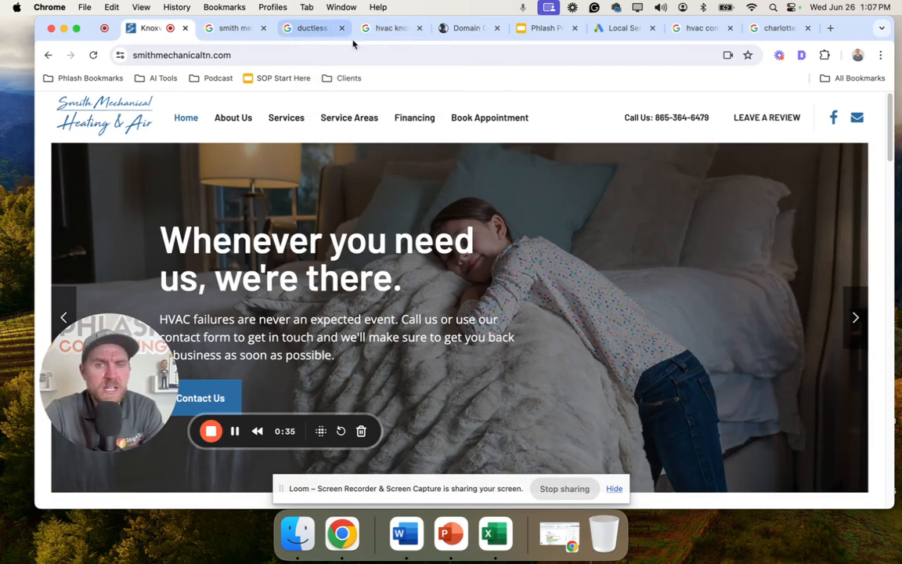
# - Review the ads, map pack and organic results ranking for 'hvac knoxville tn'
pyautogui.click(383, 28)
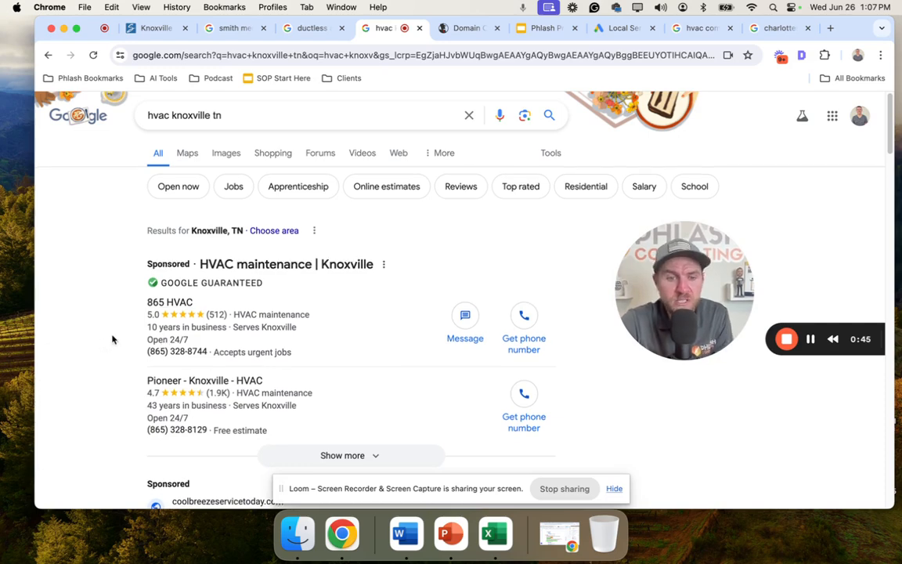
pyautogui.scroll(-3)
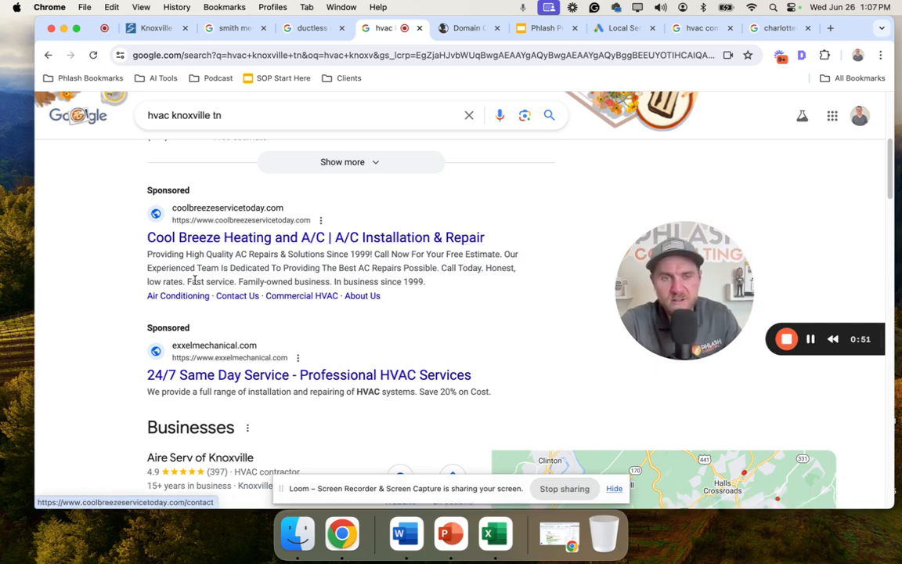
pyautogui.scroll(-3)
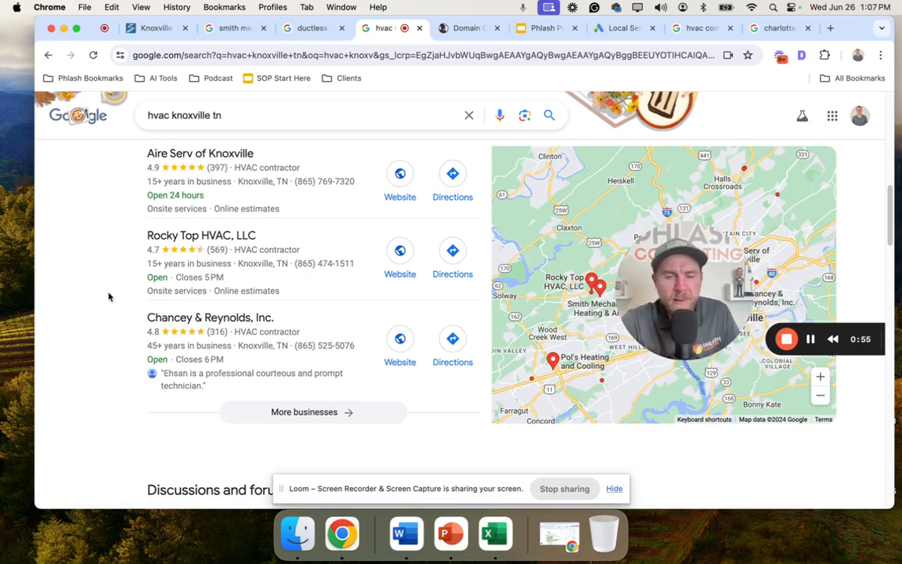
pyautogui.scroll(-3)
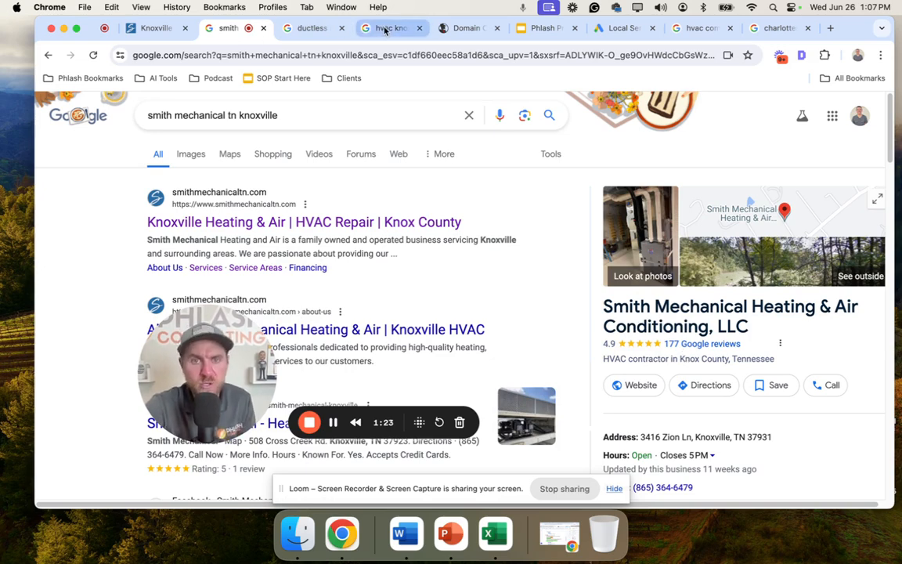
# - View Smith Mechanical's Service Areas page, then the 'hvac company Karns, TN' results
pyautogui.click(382, 28)
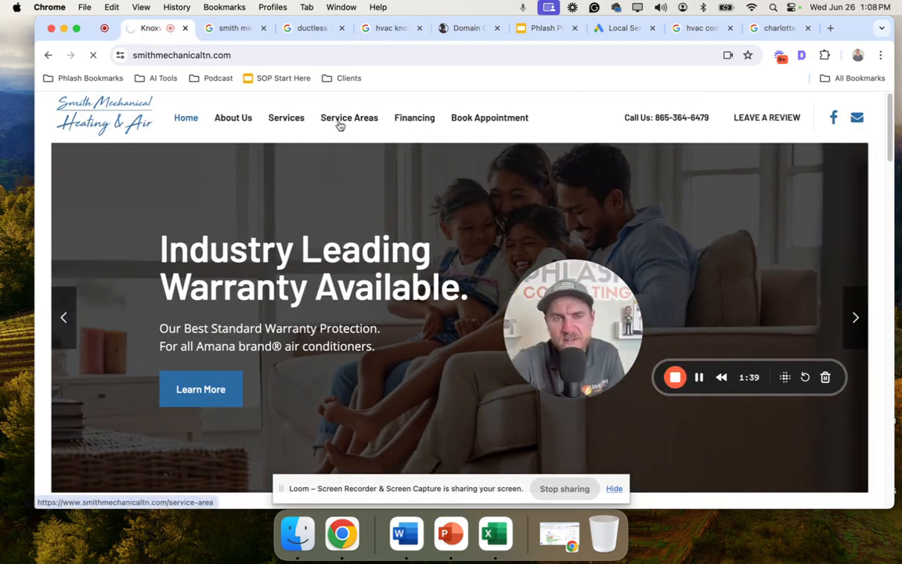
pyautogui.click(349, 118)
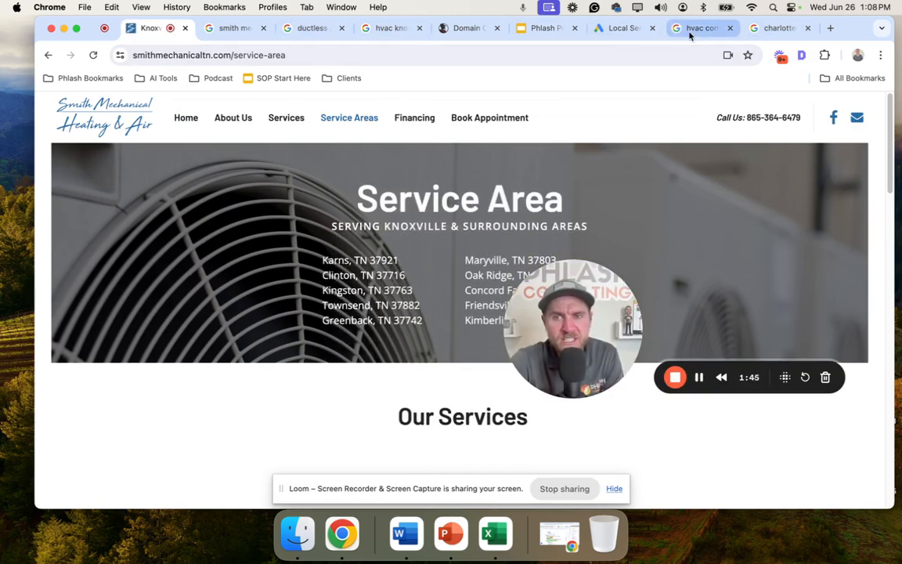
pyautogui.click(695, 28)
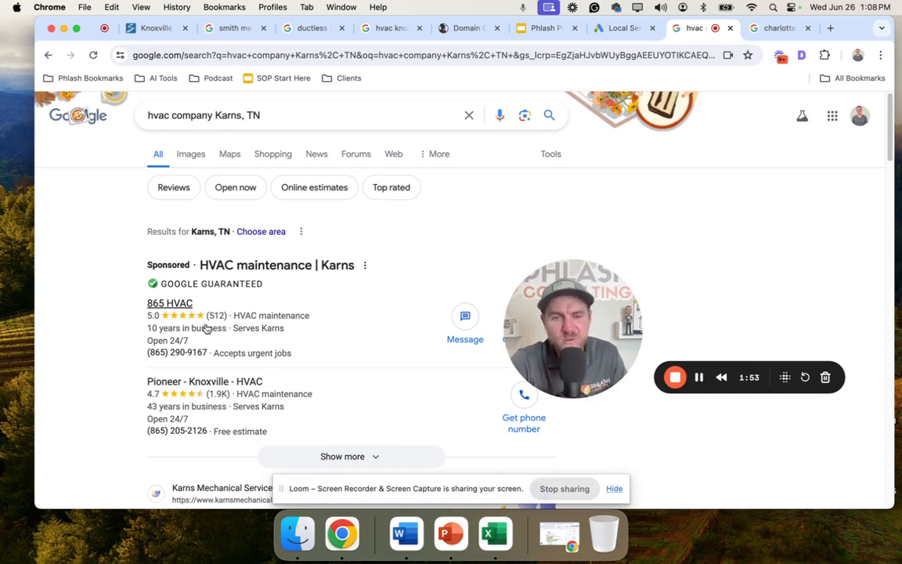
pyautogui.moveTo(376, 210)
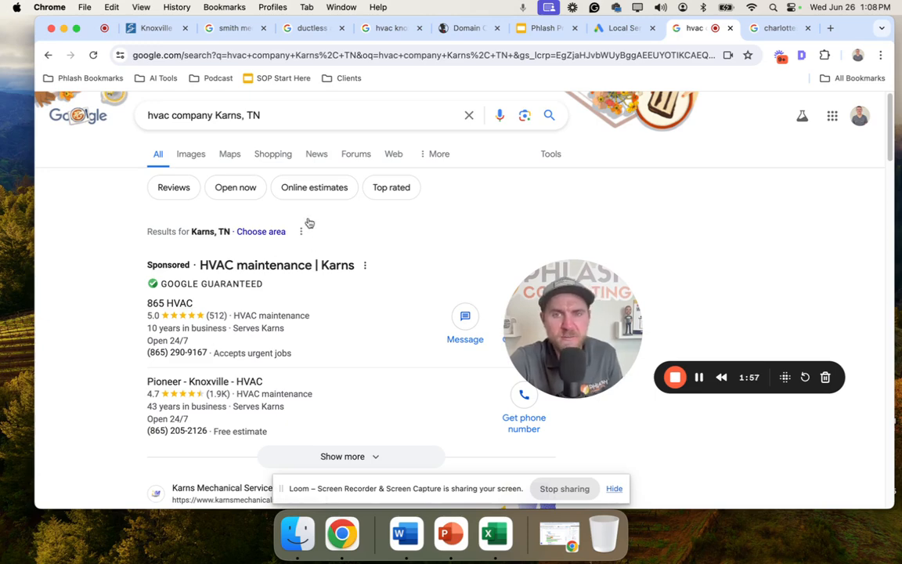
# - Estimate the Local Services Ads budget for 1 HVAC lead in 20874 ($25–$38 a month)
pyautogui.click(618, 29)
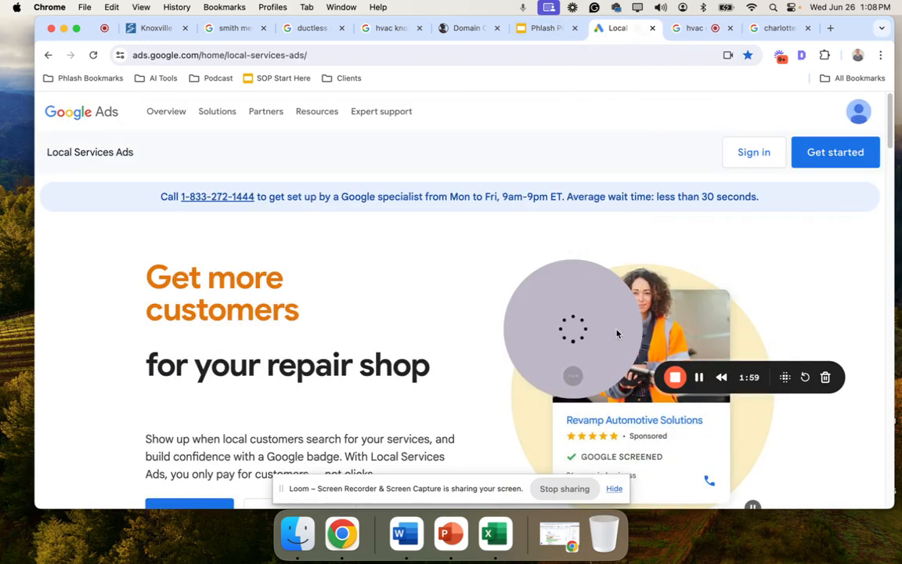
pyautogui.scroll(-3)
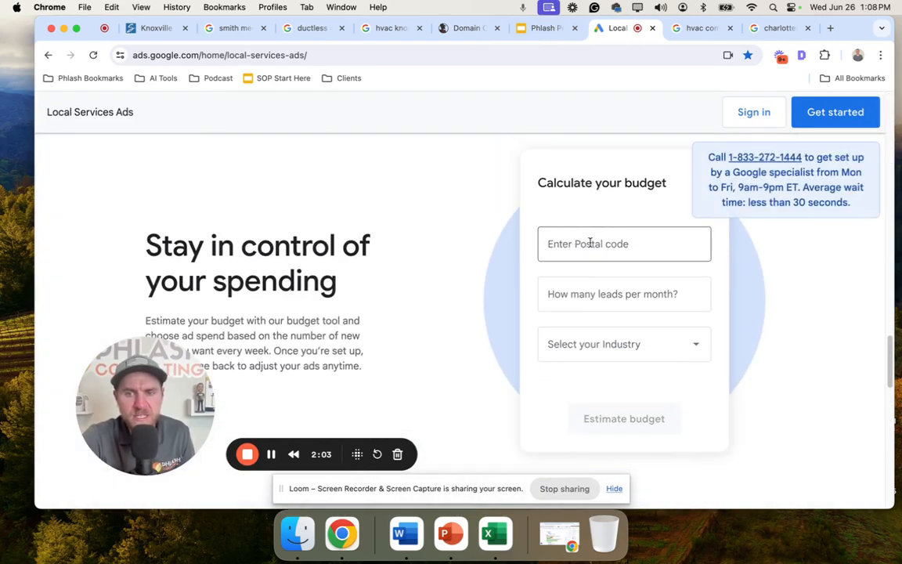
pyautogui.write('20874')
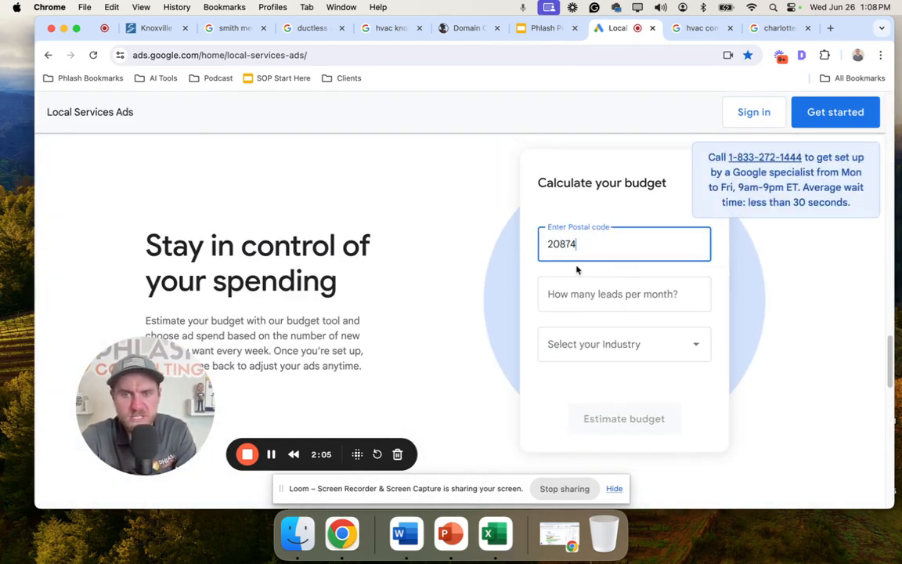
pyautogui.click(623, 345)
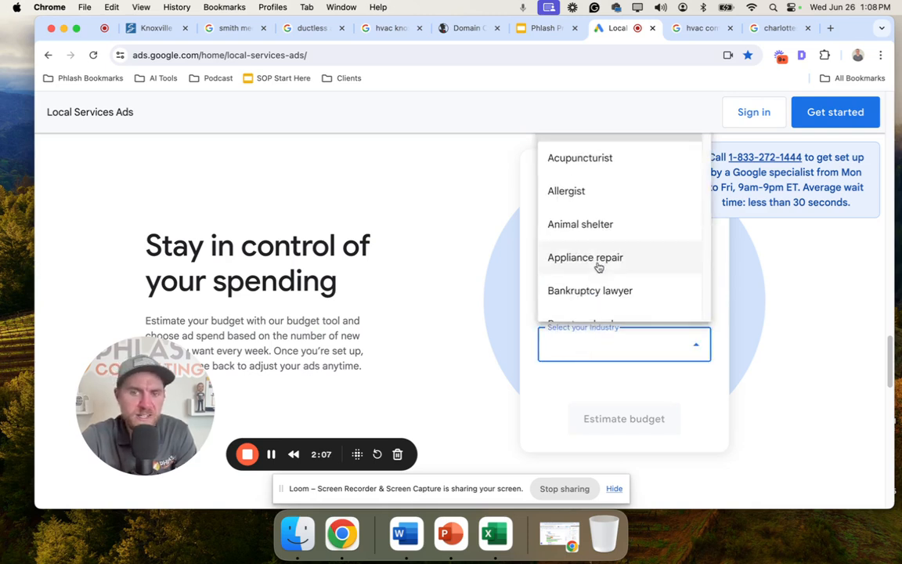
pyautogui.scroll(-3)
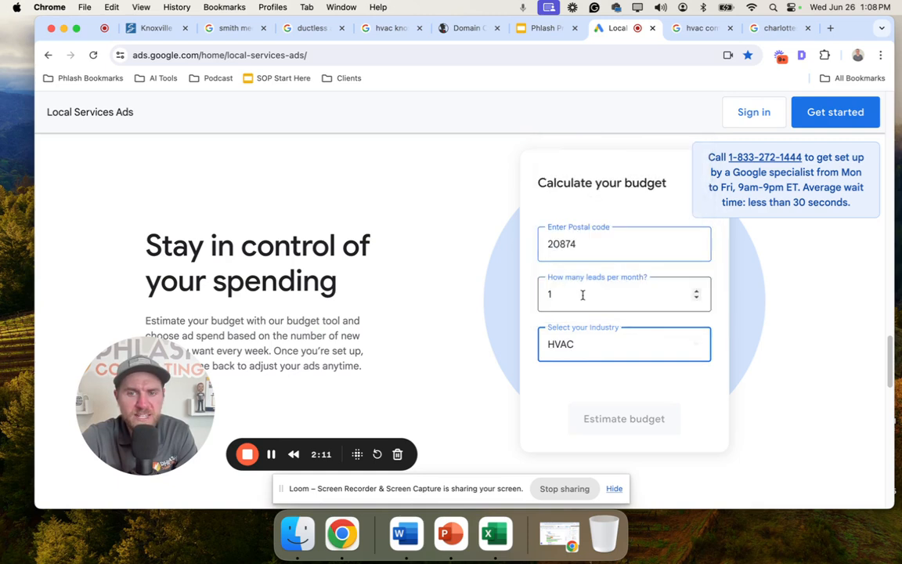
pyautogui.click(623, 418)
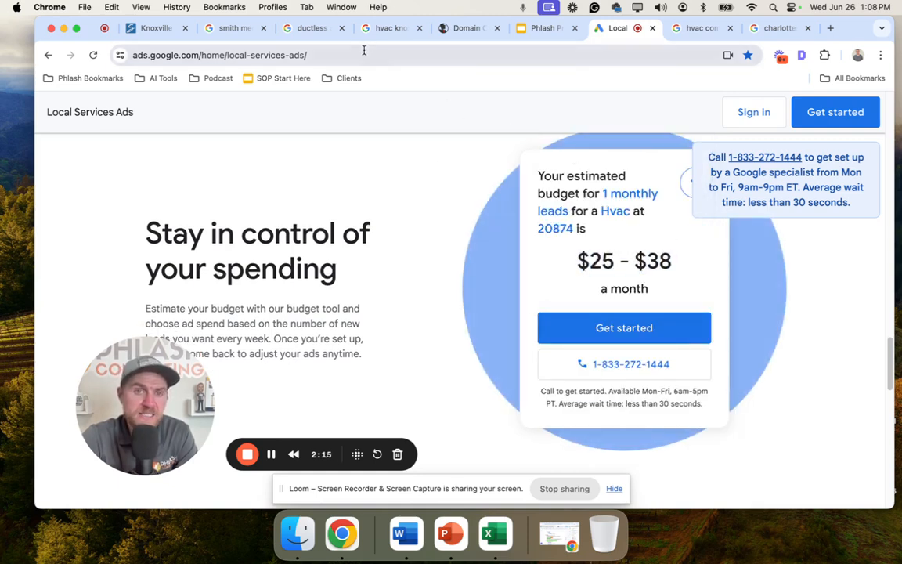
pyautogui.click(383, 28)
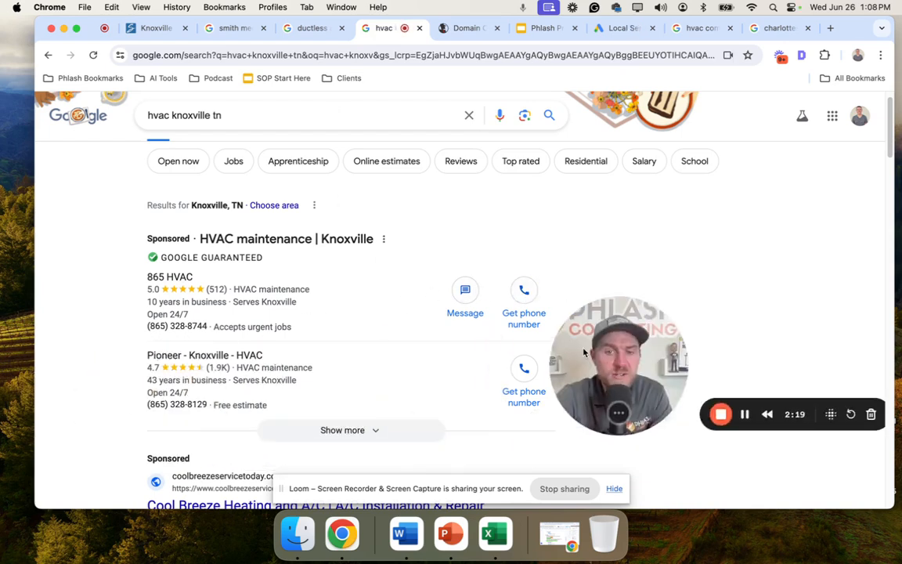
# - Compare the Knoxville HVAC Businesses map pack with Smith Mechanical's own Knoxville listing
pyautogui.scroll(-3)
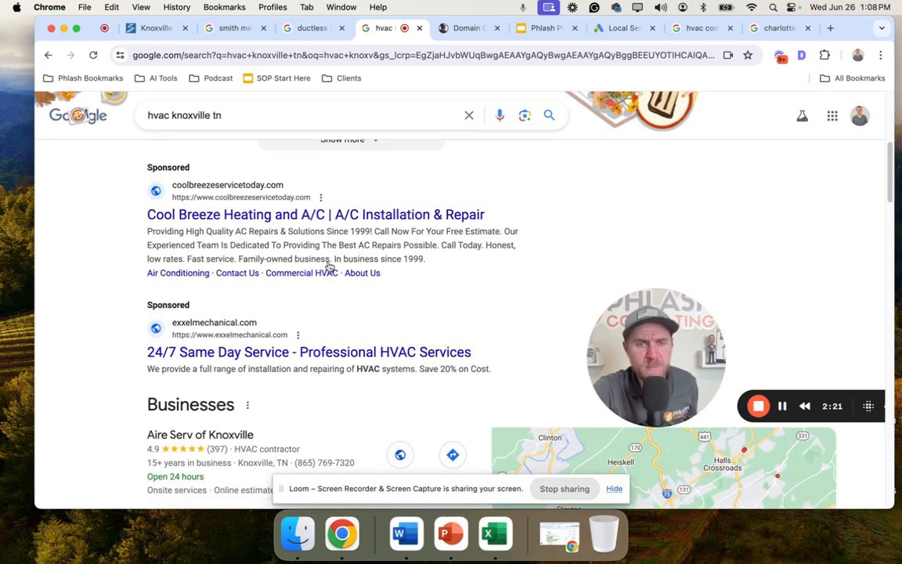
pyautogui.scroll(-3)
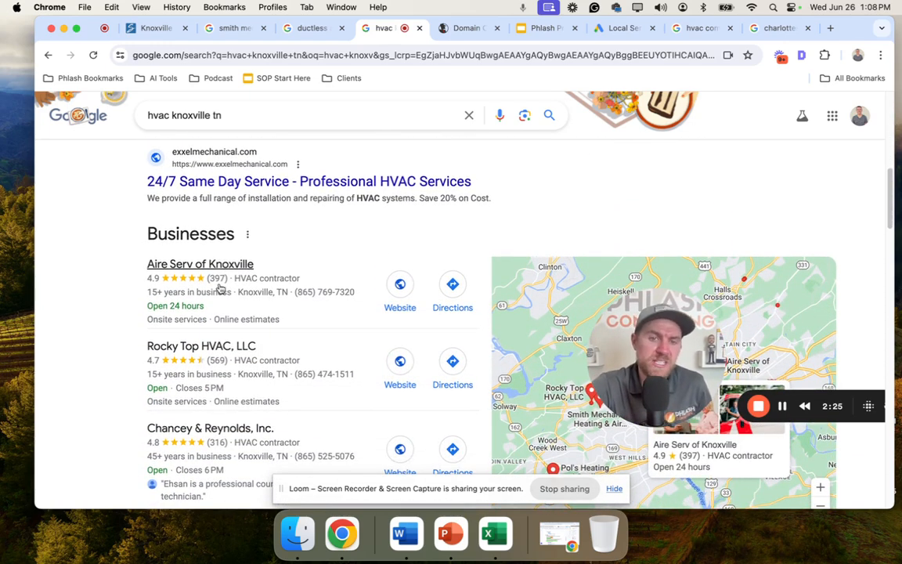
pyautogui.click(235, 28)
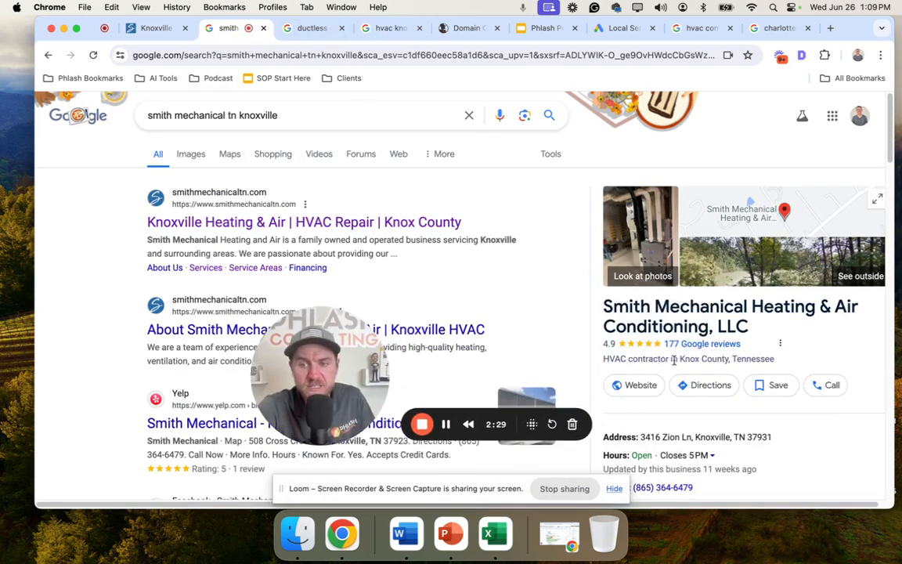
pyautogui.scroll(-3)
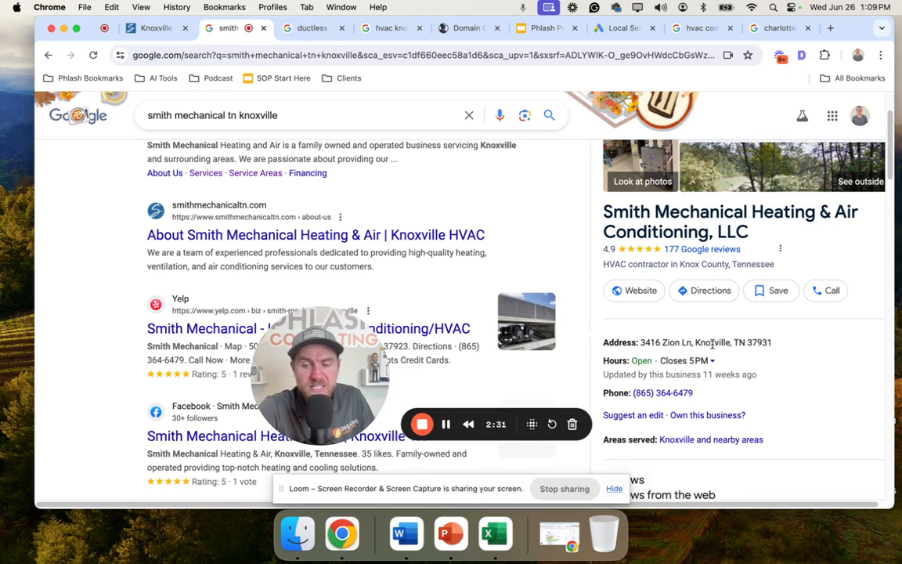
pyautogui.doubleClick(711, 342)
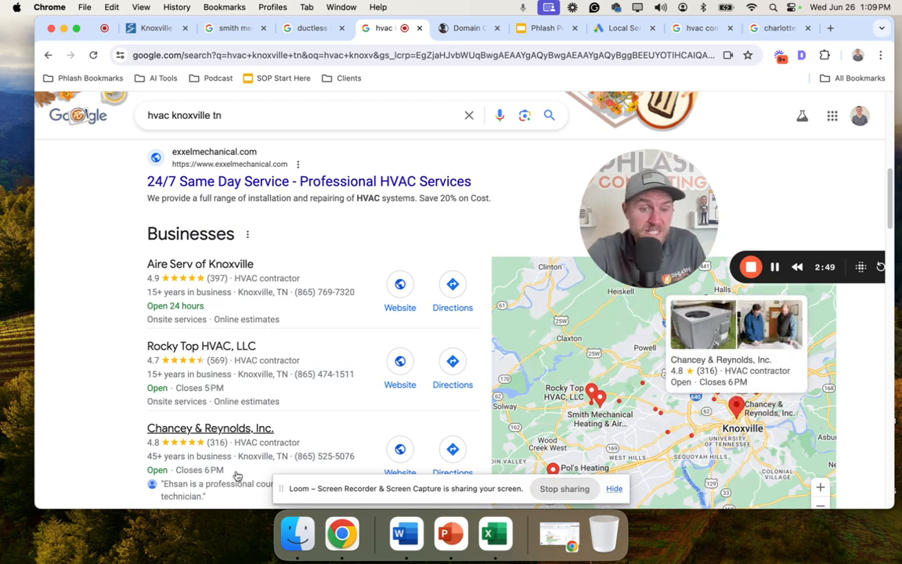
pyautogui.moveTo(222, 451)
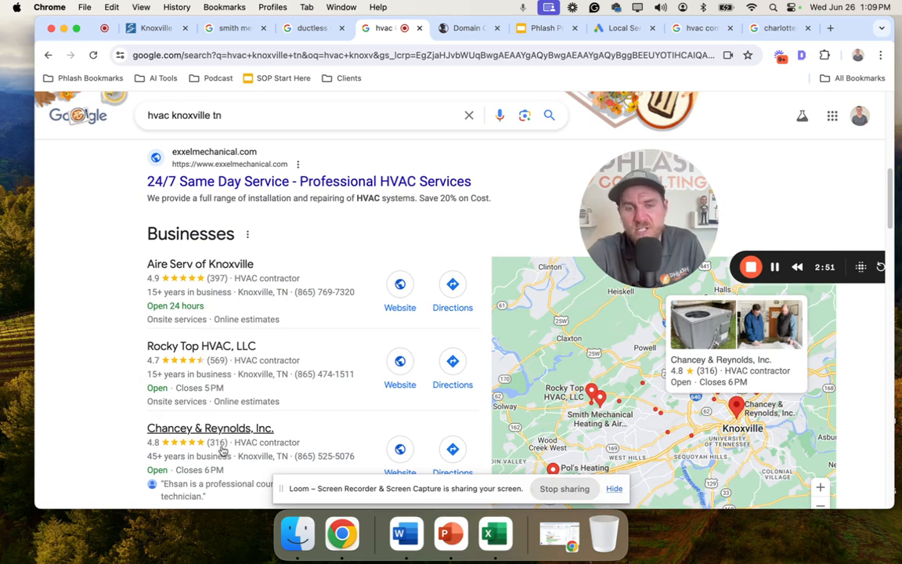
pyautogui.moveTo(208, 454)
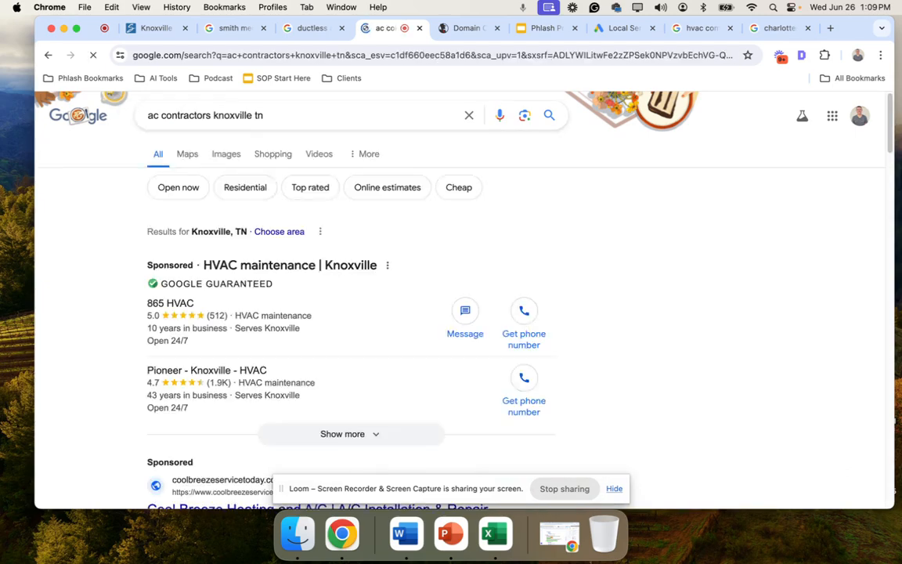
# - Scan the 'ac contractors knoxville tn' organic and map results, then return to Smith Mechanical
pyautogui.scroll(-3)
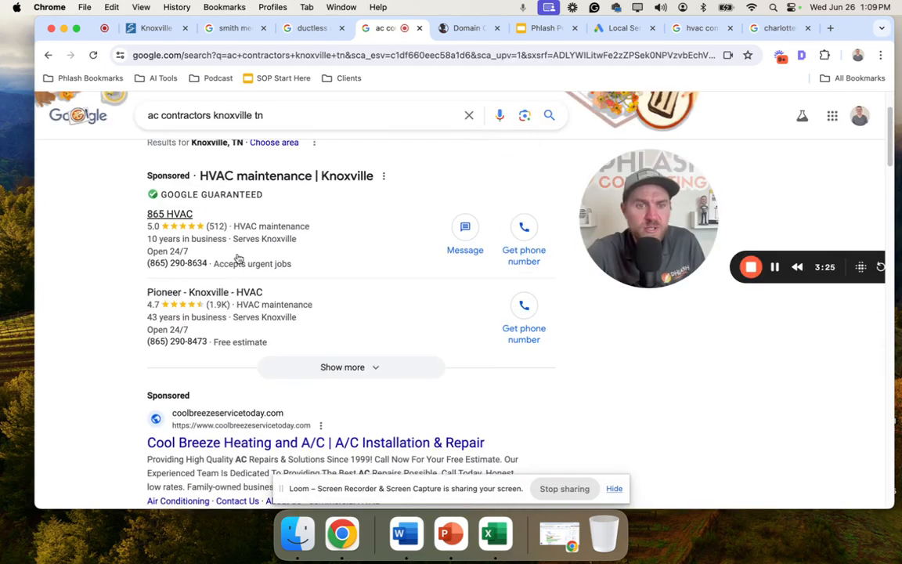
pyautogui.scroll(-3)
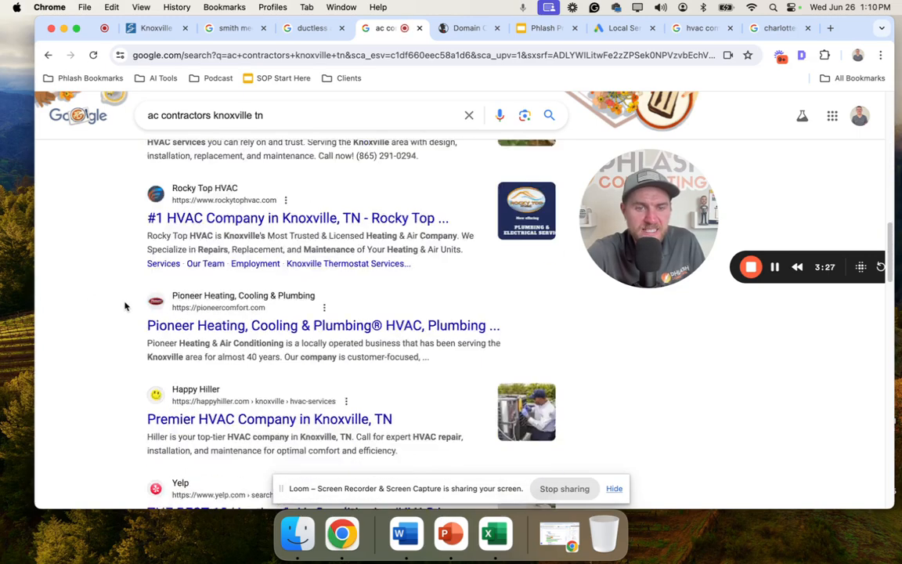
pyautogui.scroll(-3)
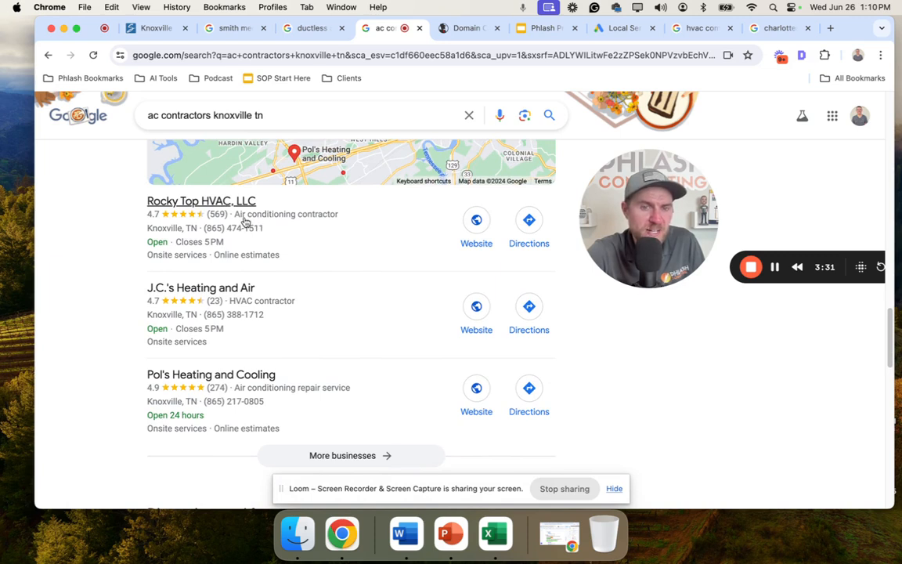
pyautogui.moveTo(245, 310)
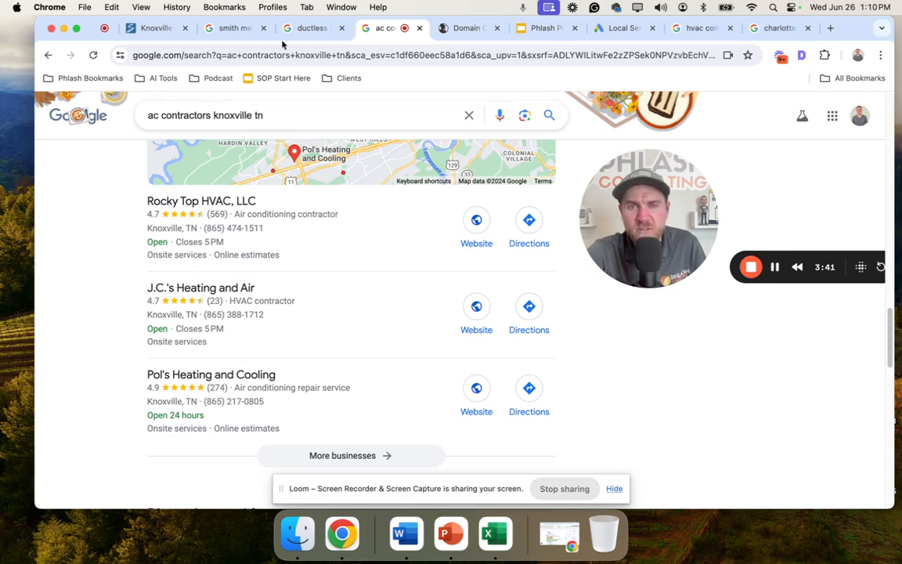
pyautogui.moveTo(234, 28)
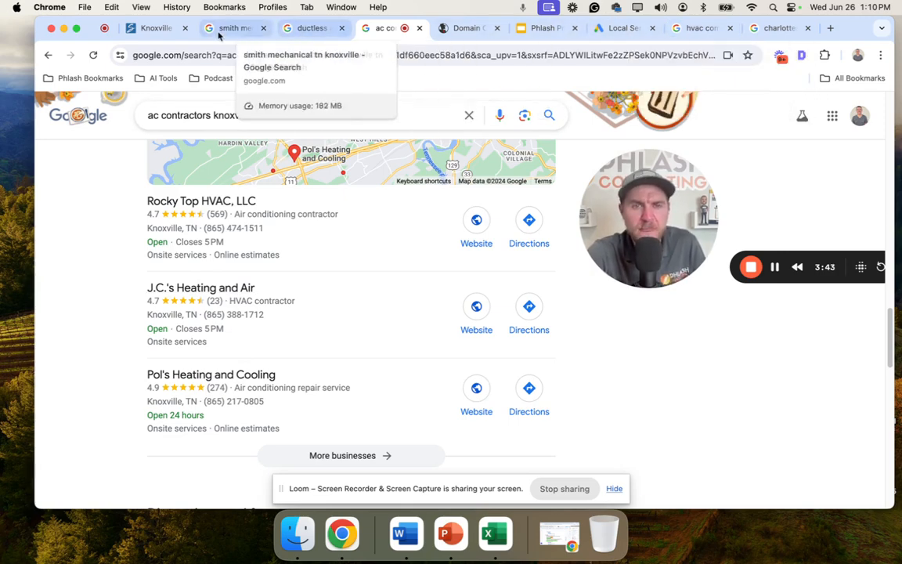
pyautogui.click(227, 28)
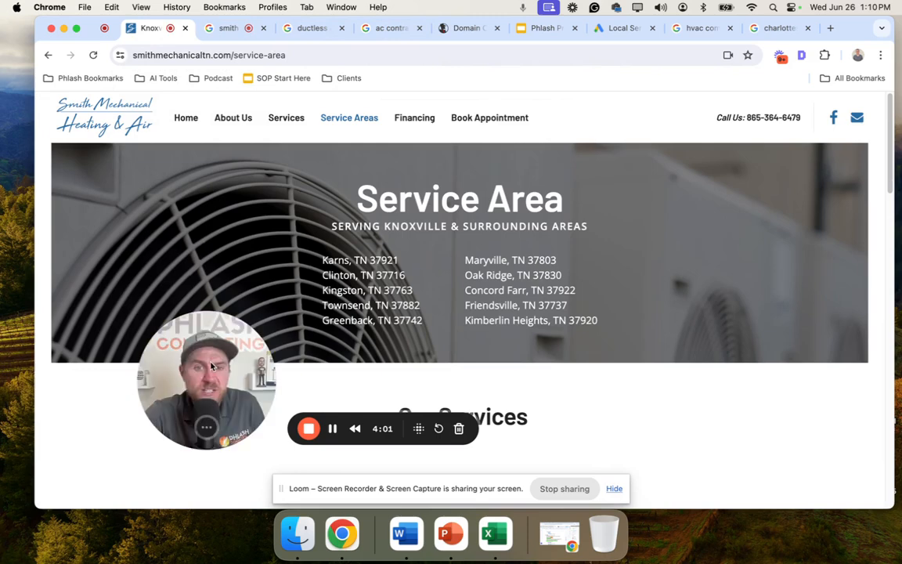
# - Check the Smith Mechanical homepage's SEO title and description in the SEO extension
pyautogui.click(185, 118)
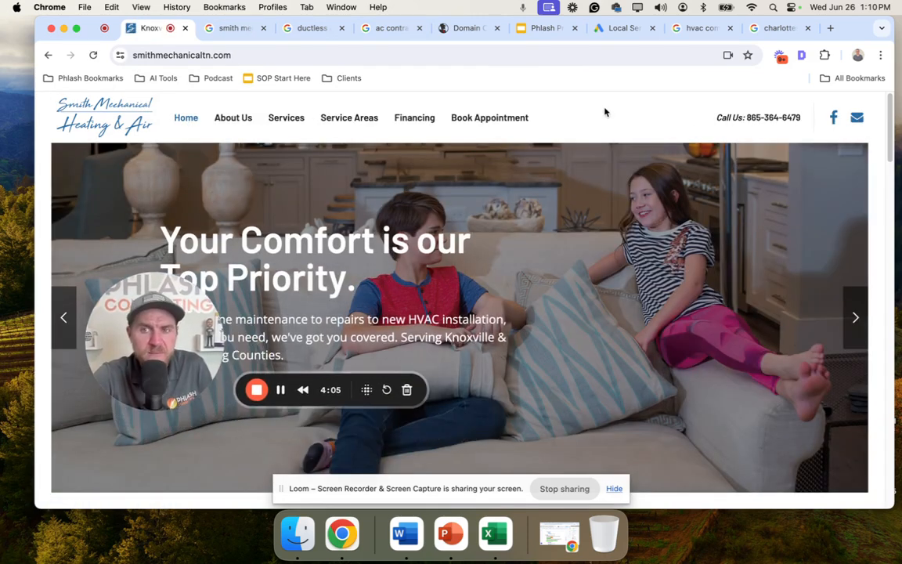
pyautogui.click(802, 55)
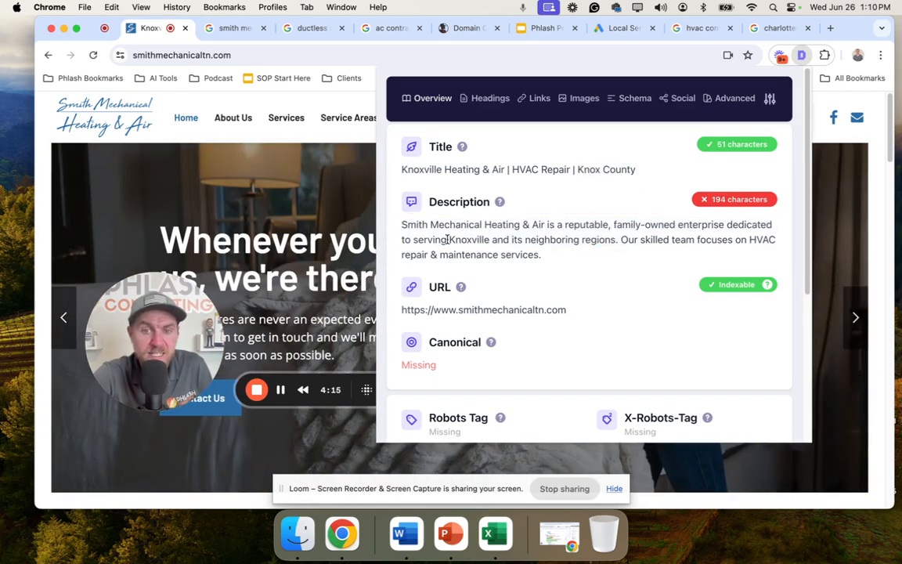
pyautogui.click(490, 97)
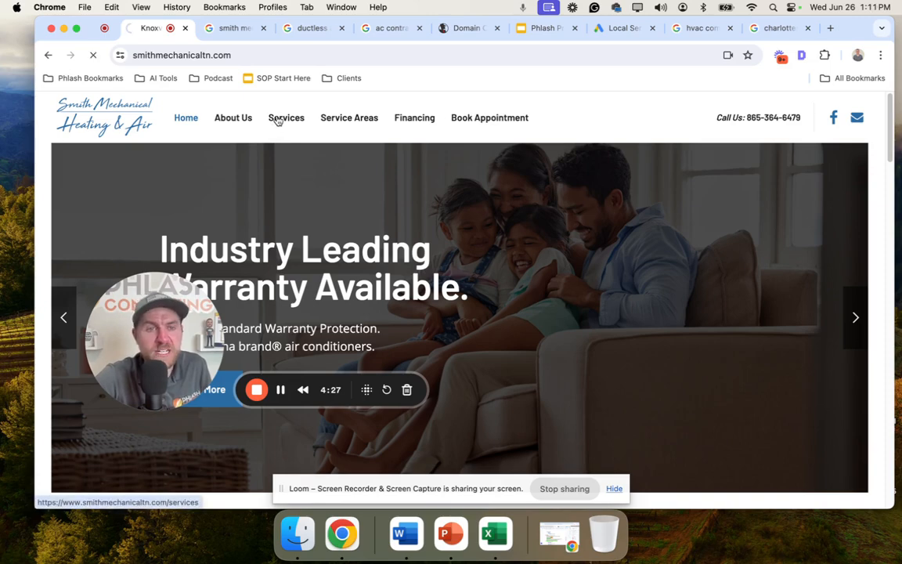
# - Browse the Services page listing Preventative Maintenance, HVAC System Replacement and more
pyautogui.click(285, 117)
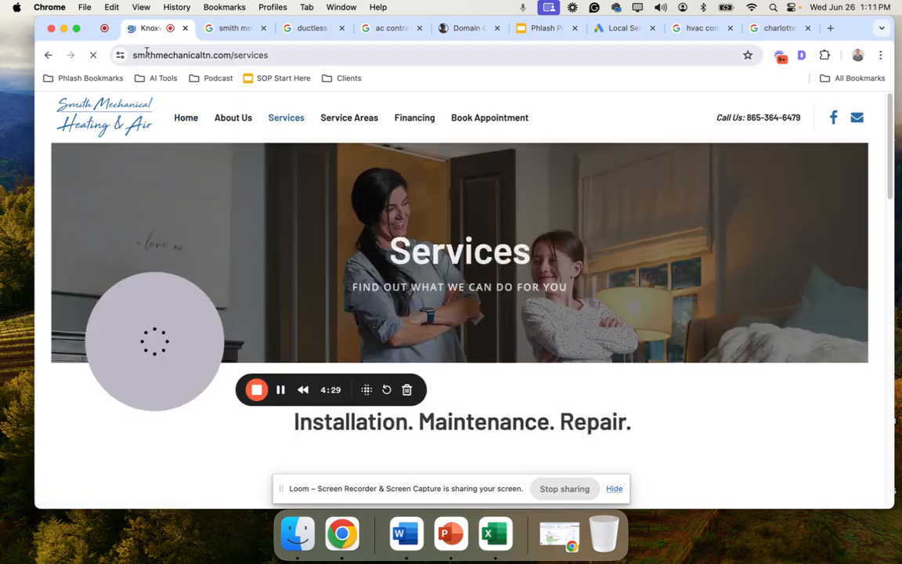
pyautogui.scroll(-3)
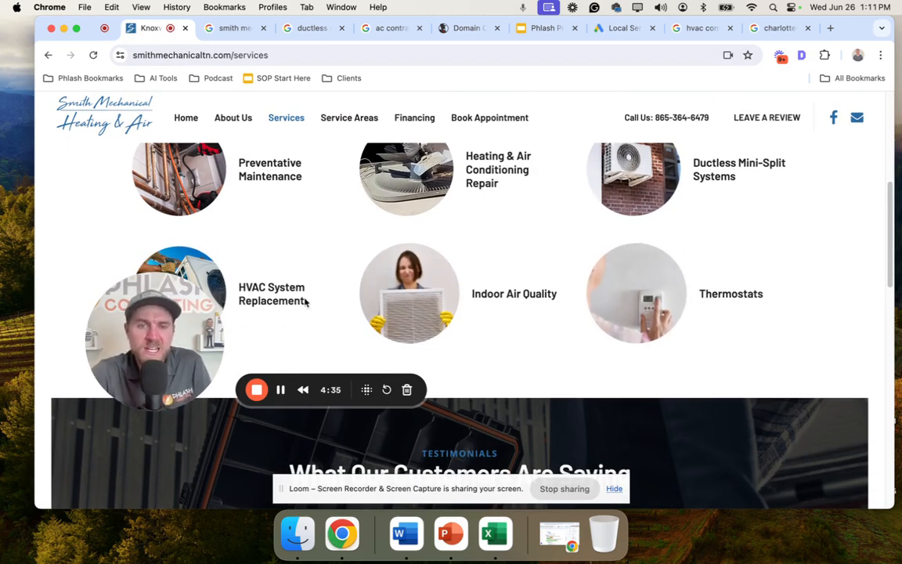
pyautogui.scroll(3)
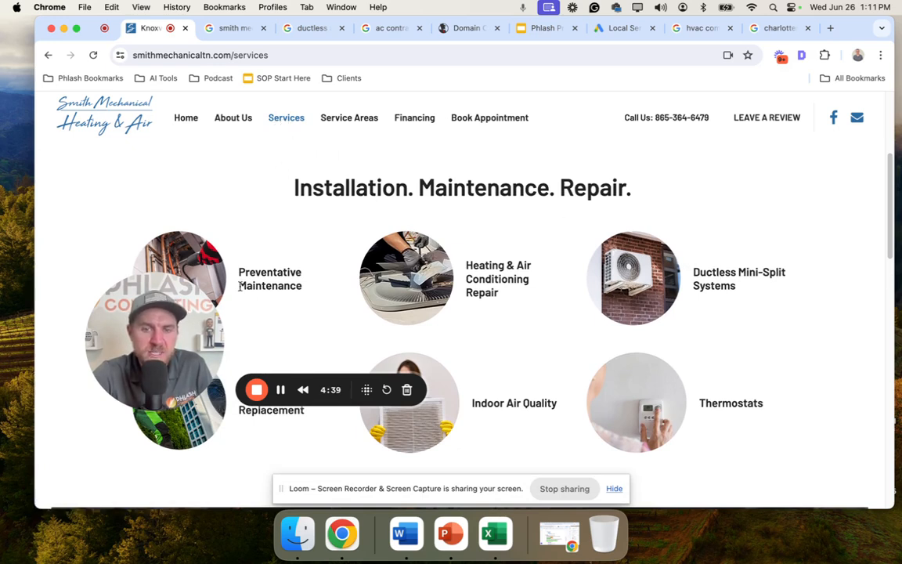
pyautogui.moveTo(720, 433)
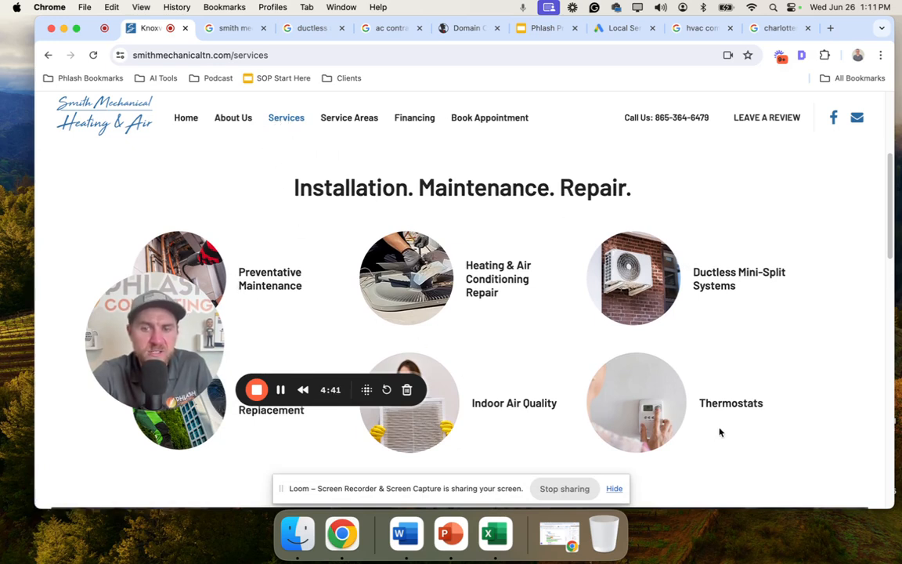
pyautogui.scroll(-3)
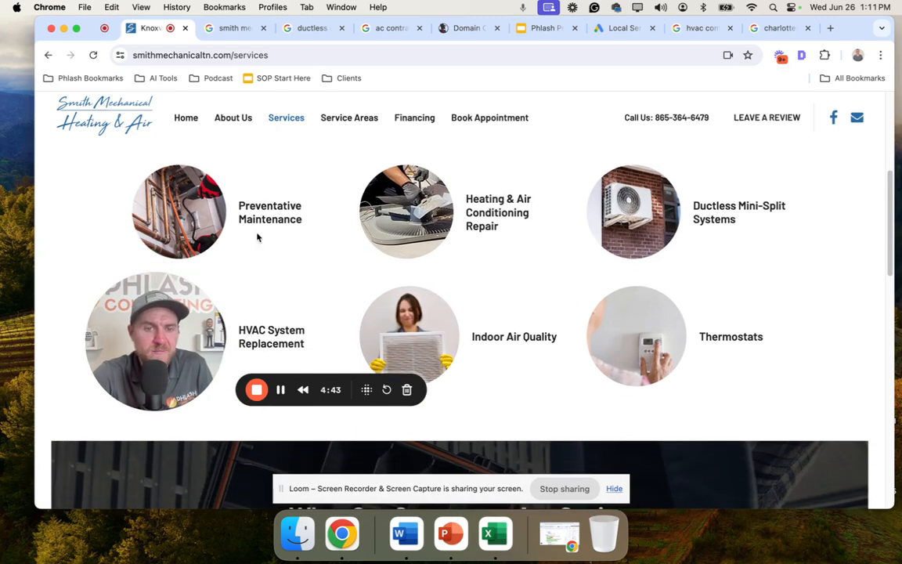
pyautogui.moveTo(329, 254)
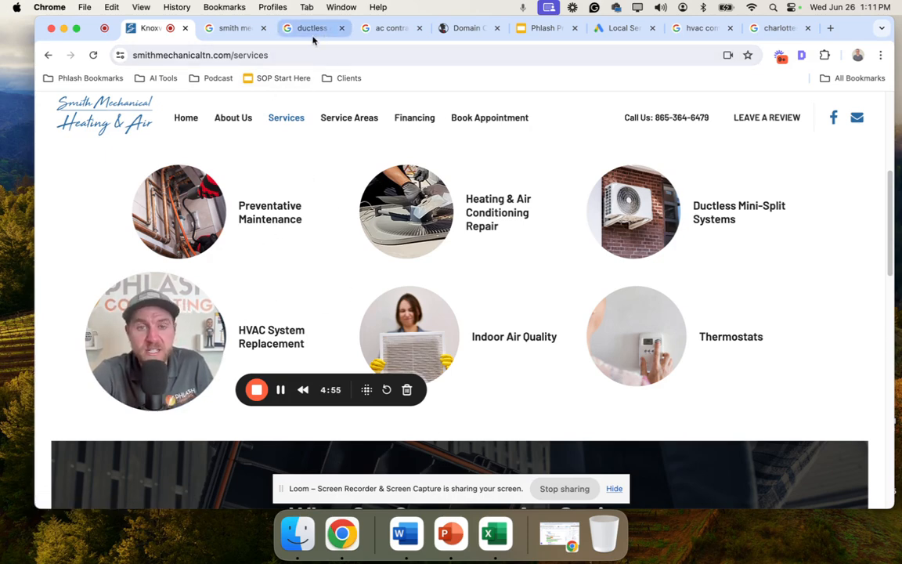
# - From the Knoxville ductless search, view A-1 Finchum's mini-split page and its SEO title
pyautogui.click(306, 29)
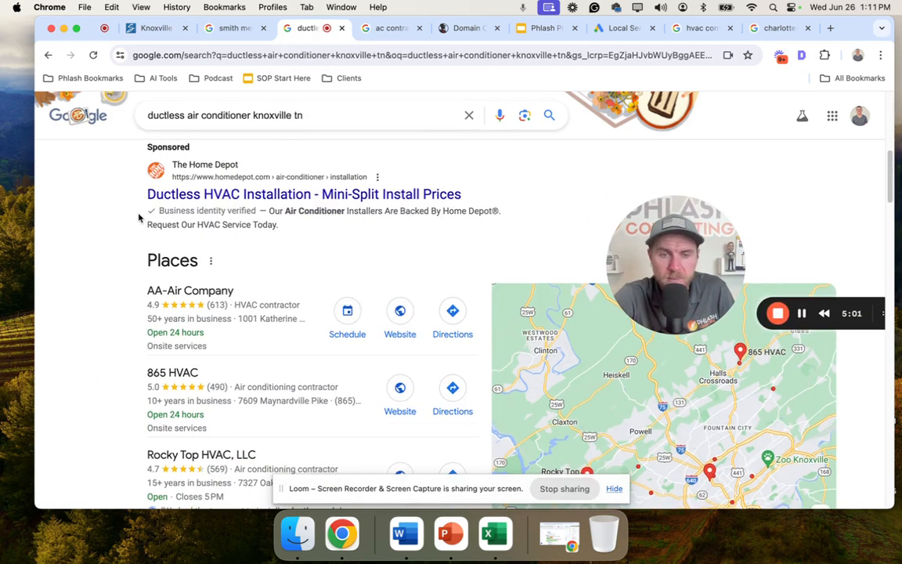
pyautogui.scroll(-3)
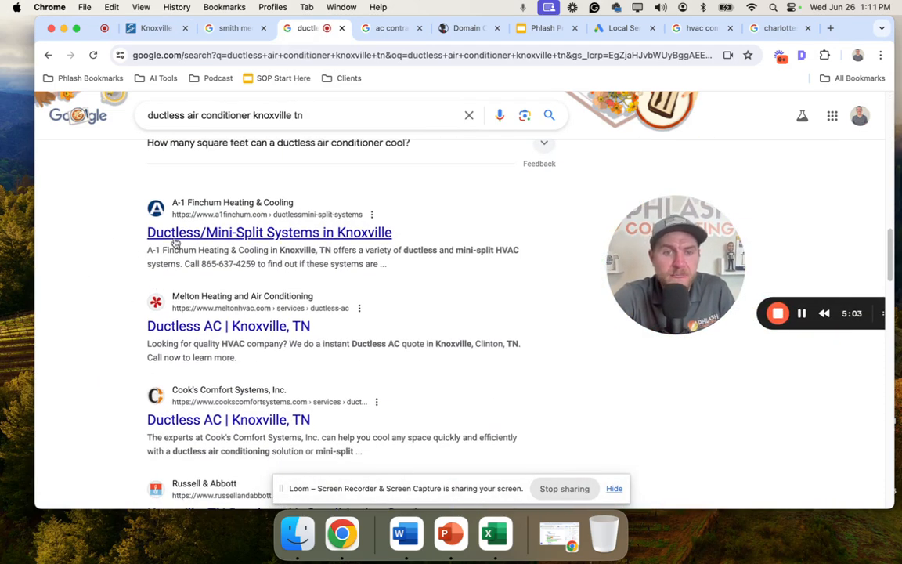
pyautogui.moveTo(210, 238)
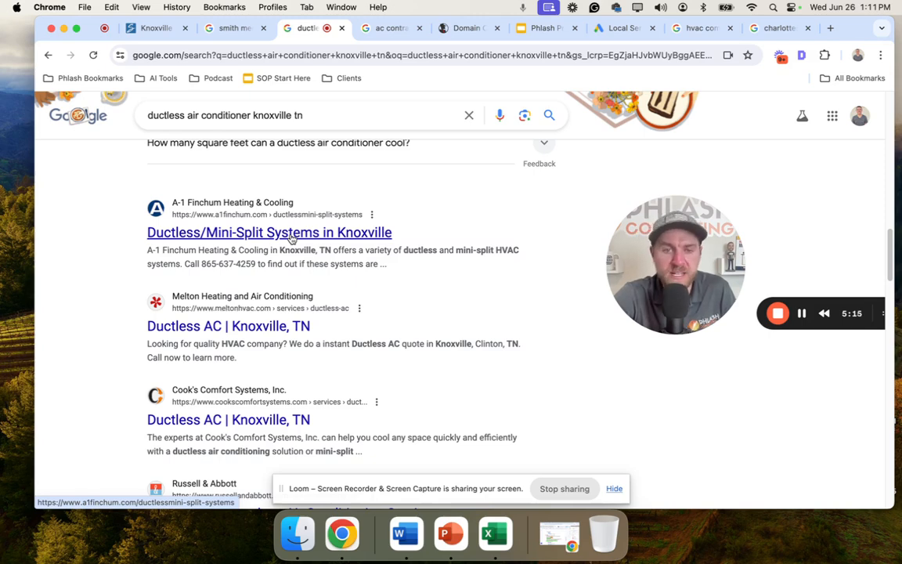
pyautogui.click(269, 232)
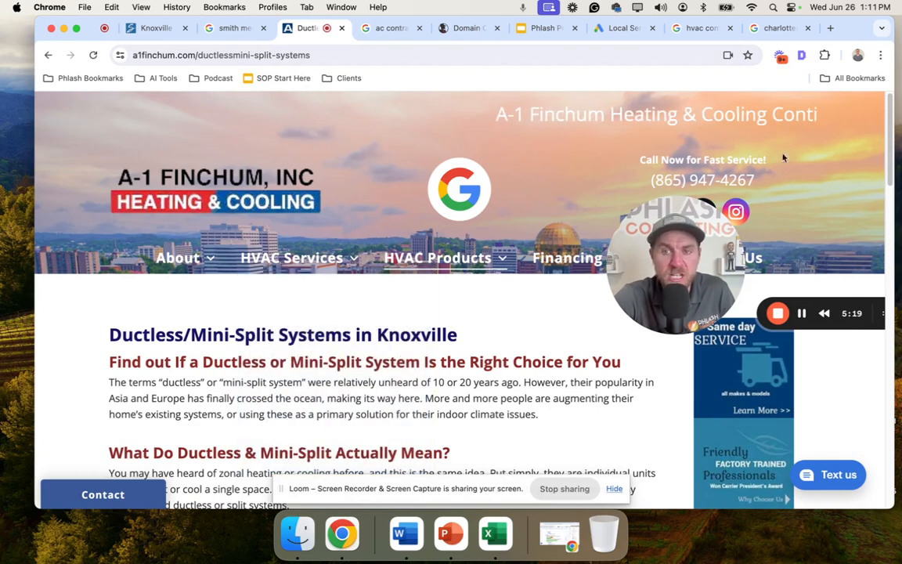
pyautogui.click(779, 55)
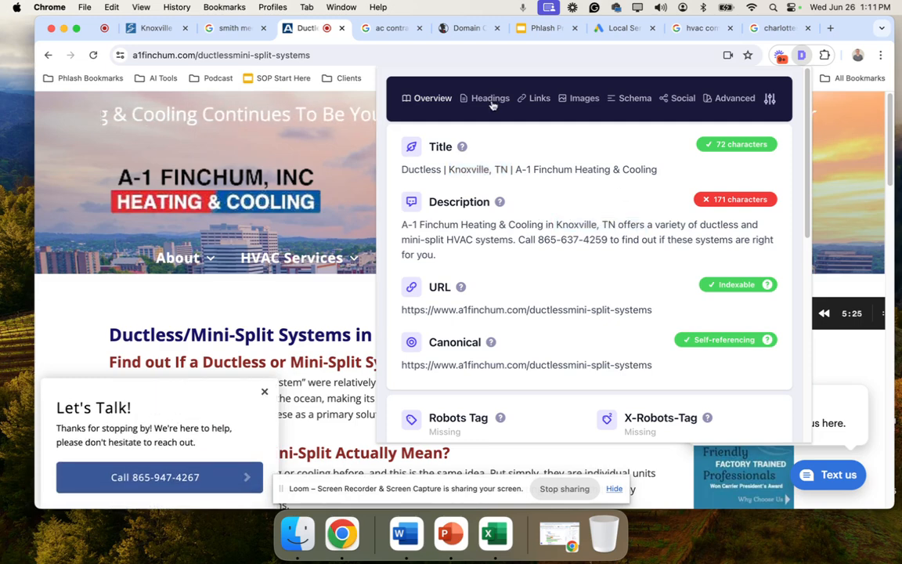
pyautogui.click(490, 97)
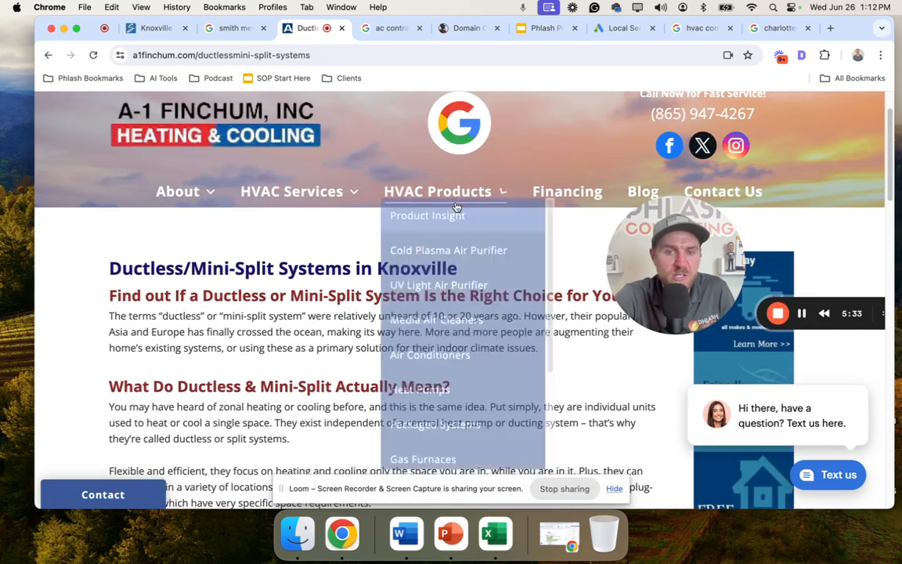
# - Browse the A-1 Finchum ductless page content, then return to Smith Mechanical's Services page
pyautogui.scroll(-3)
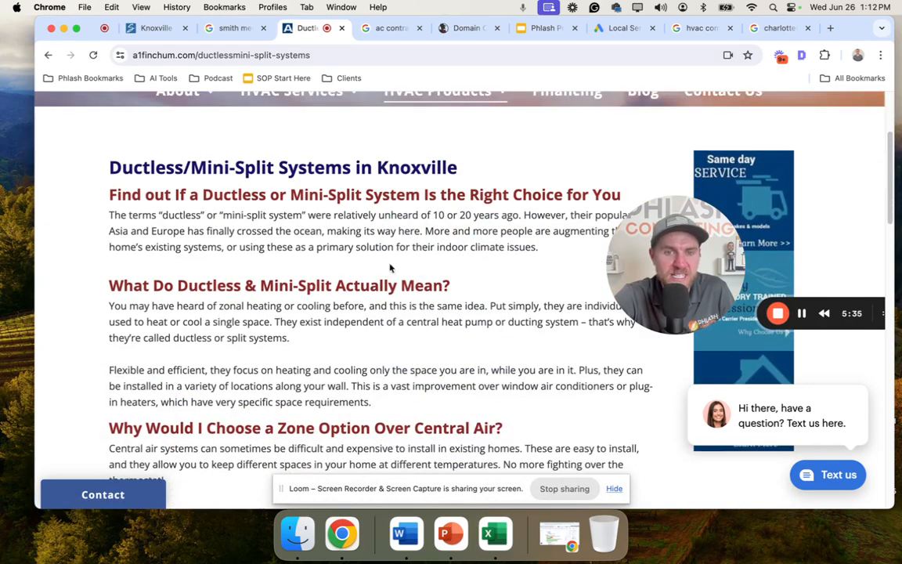
pyautogui.scroll(3)
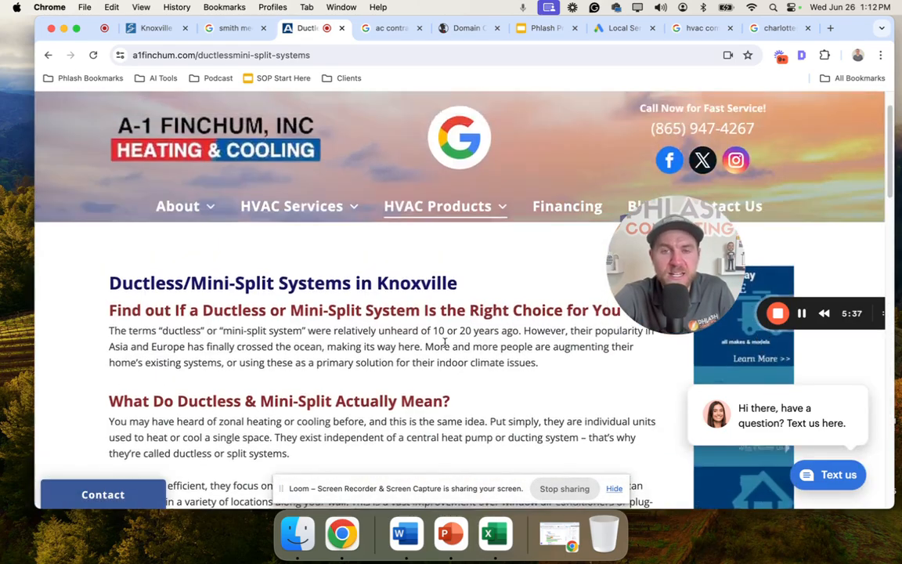
pyautogui.scroll(3)
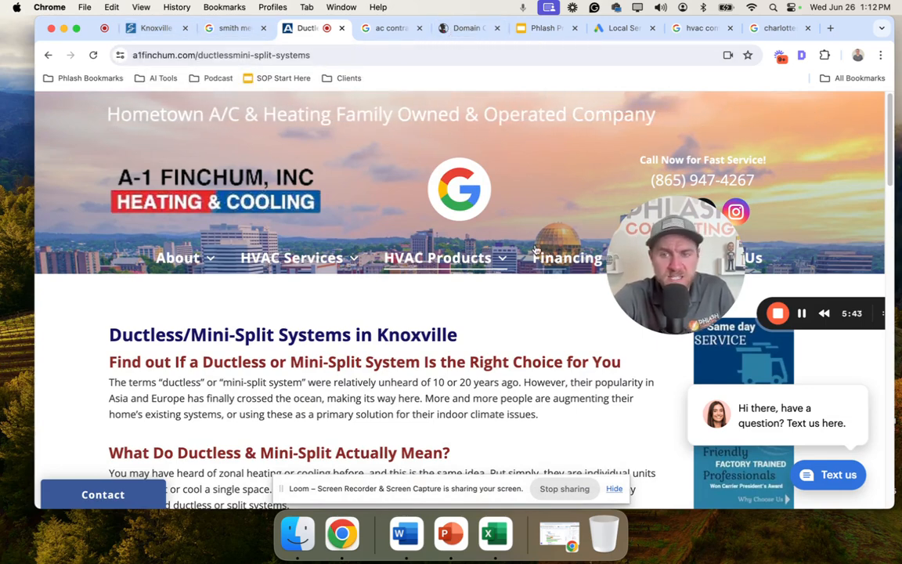
pyautogui.click(154, 29)
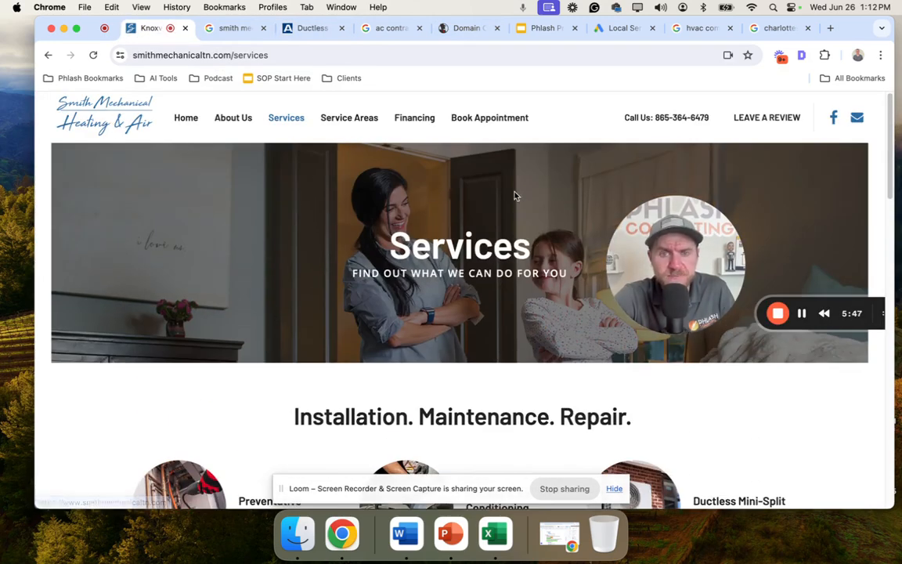
# - Review SpyFu's overview for smithmechanicaltn.com: 119 organic keywords, 33 SEO clicks, 0 paid
pyautogui.click(464, 28)
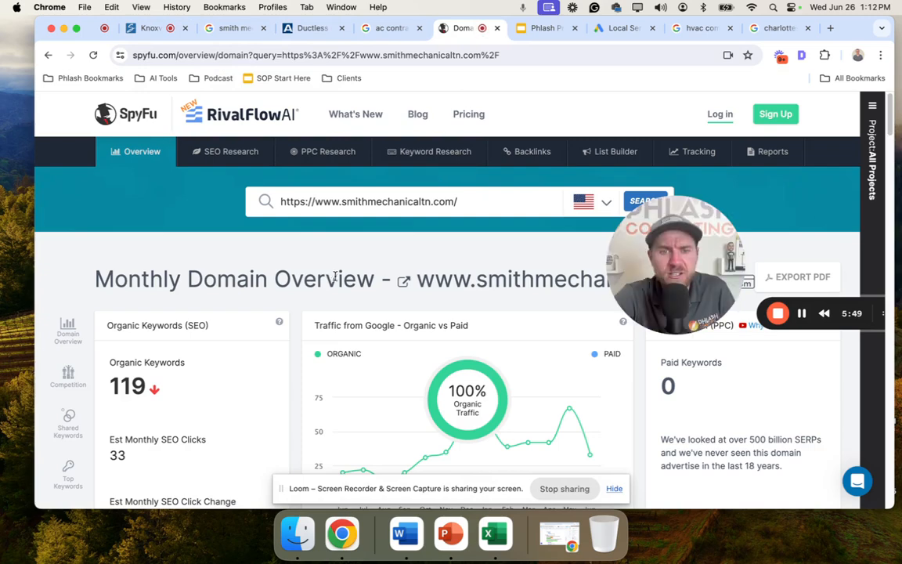
pyautogui.scroll(-3)
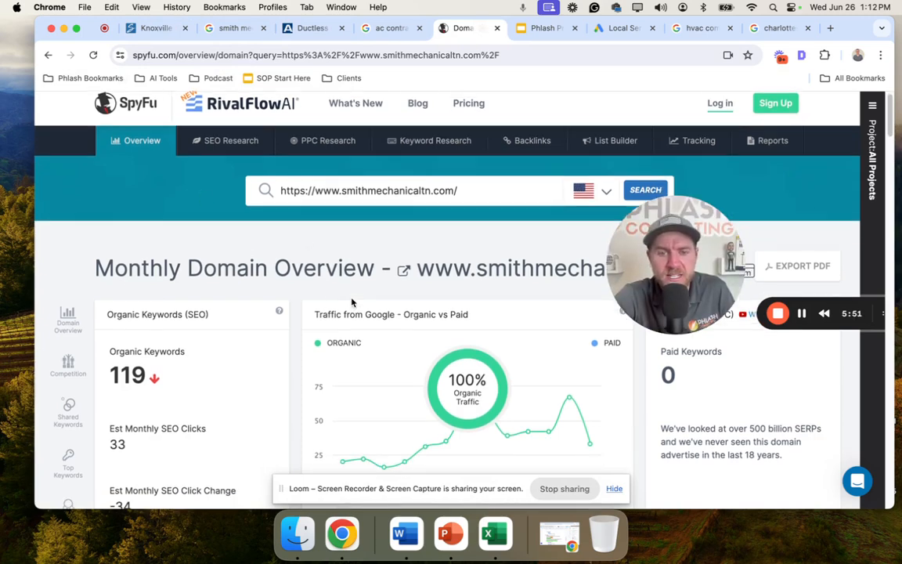
pyautogui.scroll(-3)
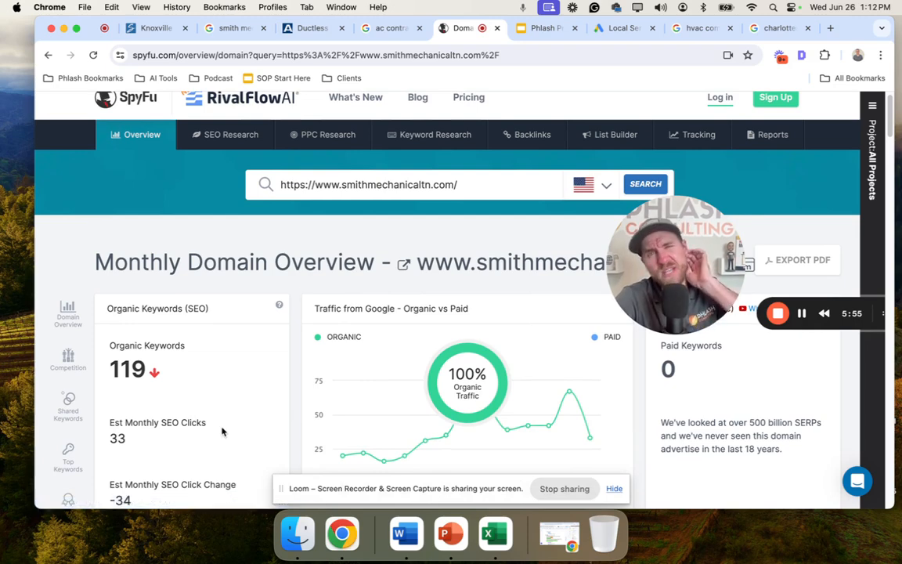
pyautogui.moveTo(117, 446)
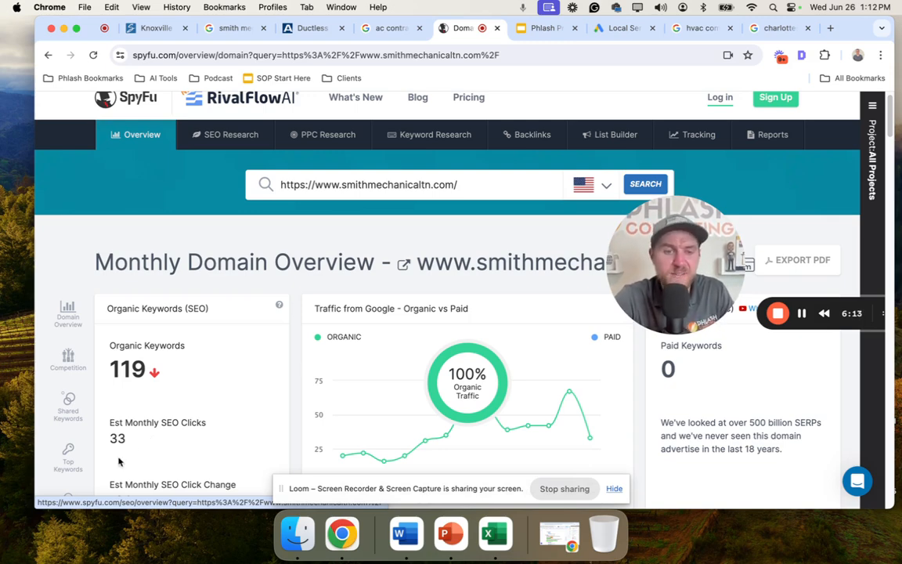
pyautogui.moveTo(135, 443)
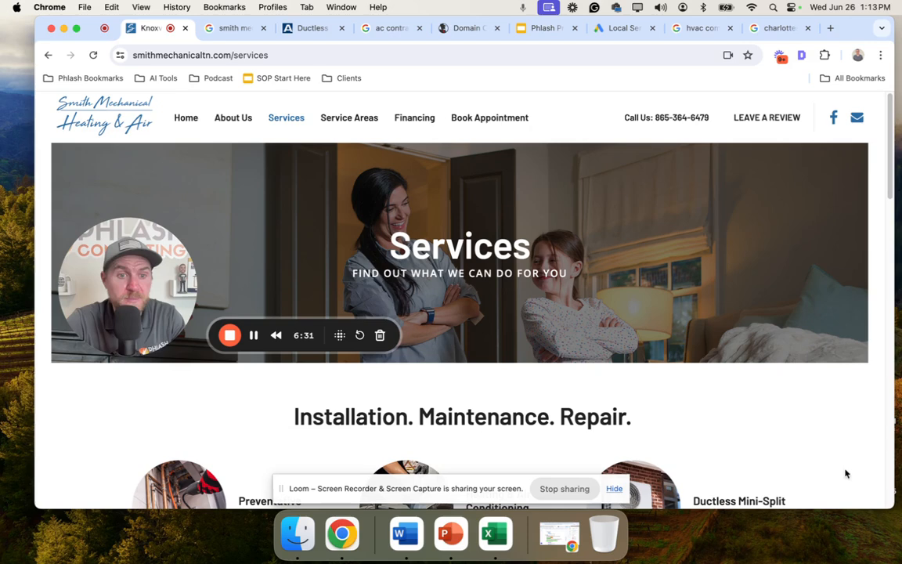
pyautogui.moveTo(413, 118)
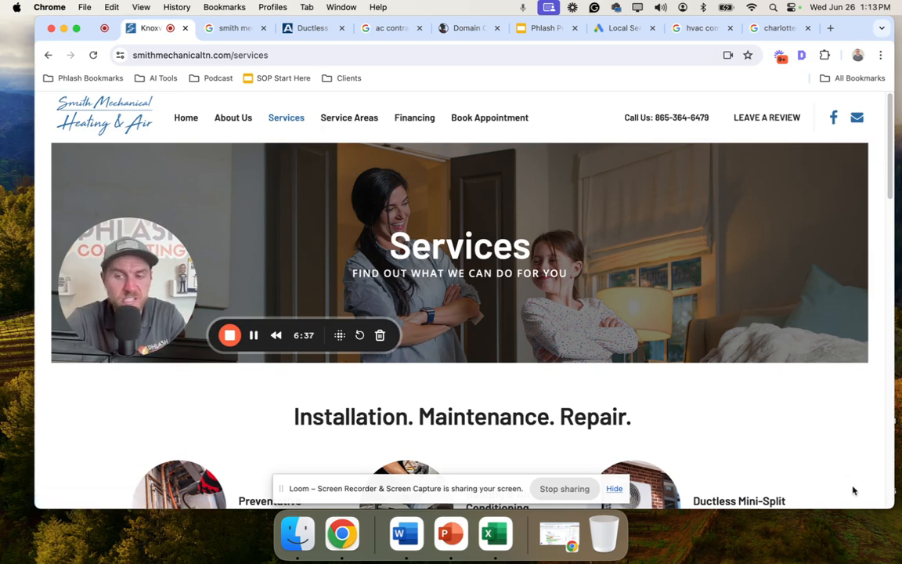
pyautogui.moveTo(353, 195)
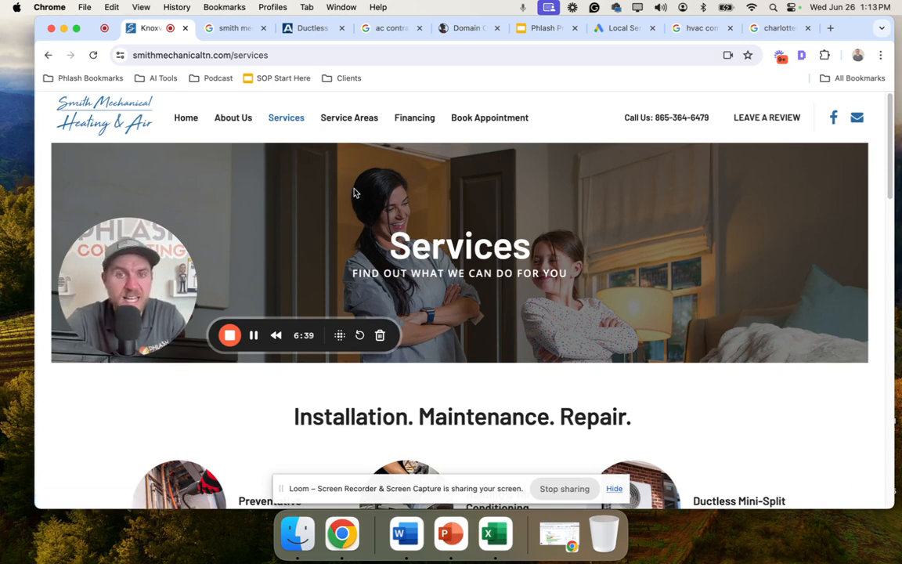
pyautogui.moveTo(185, 134)
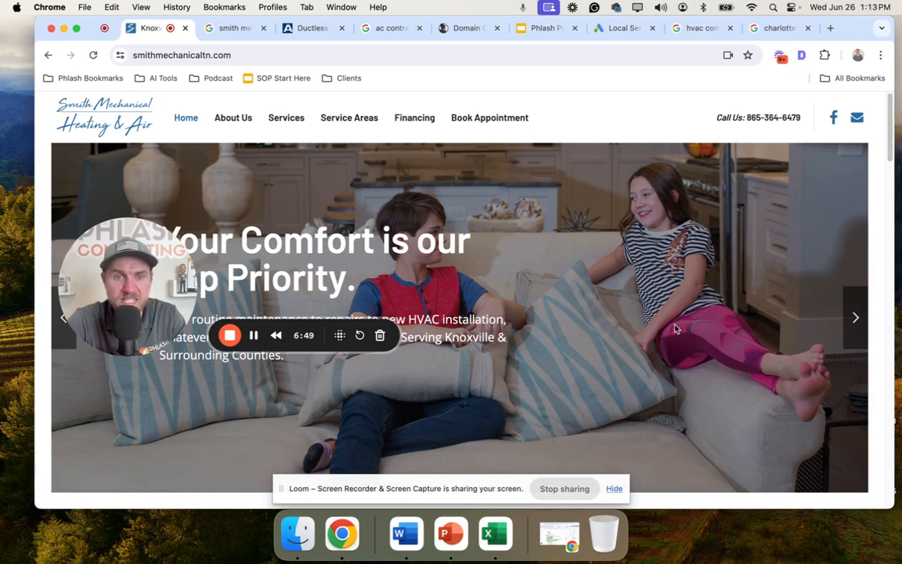
pyautogui.moveTo(590, 350)
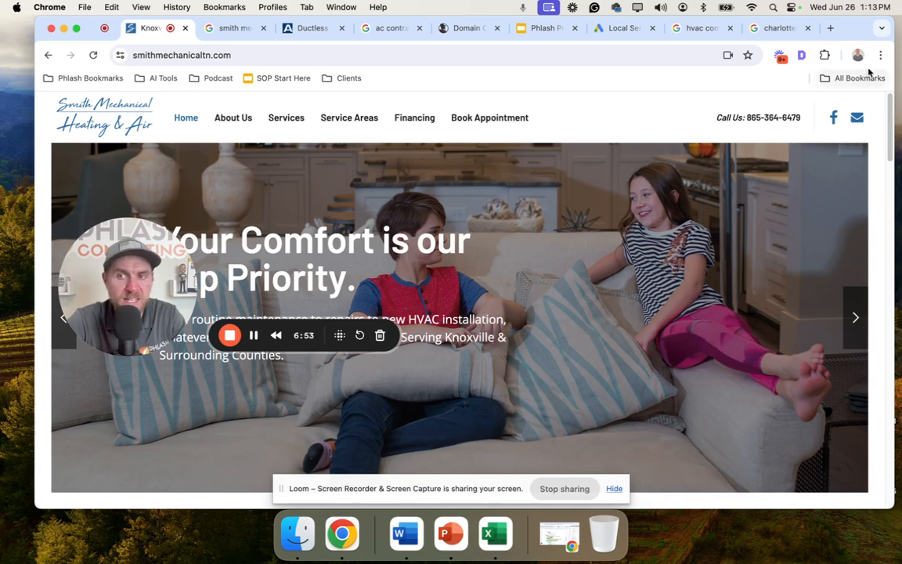
# - Test the homepage's mobile tap-to-call number in DevTools, then return to the desktop site
pyautogui.click(880, 55)
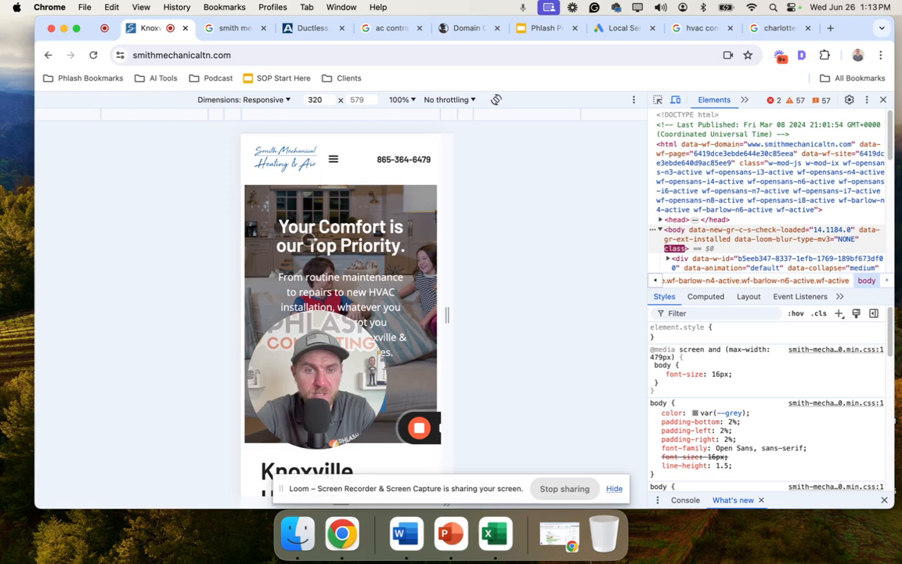
pyautogui.click(404, 160)
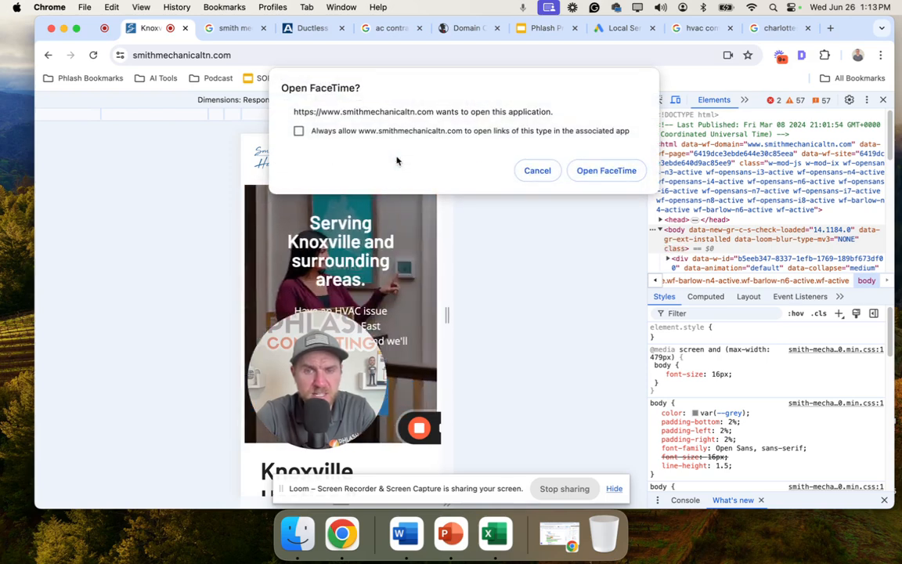
pyautogui.click(537, 169)
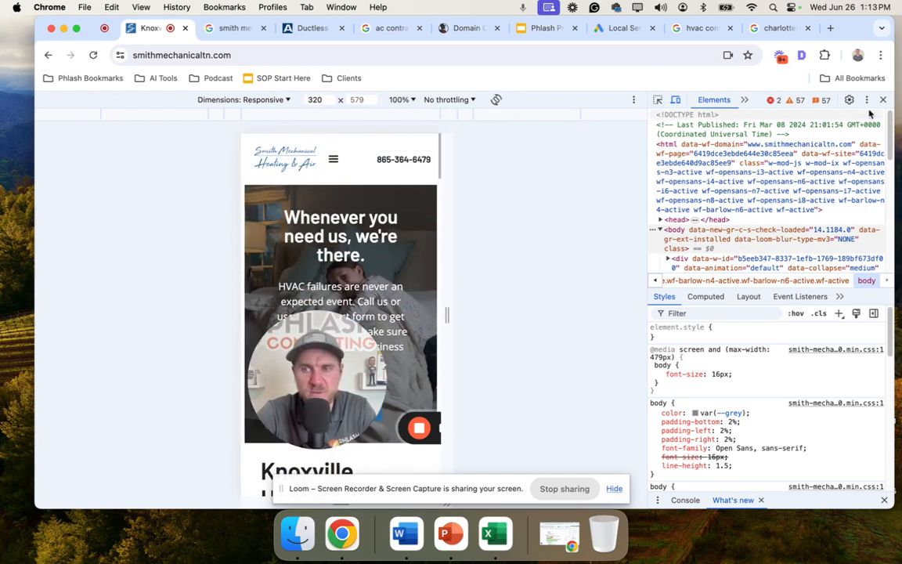
pyautogui.click(883, 100)
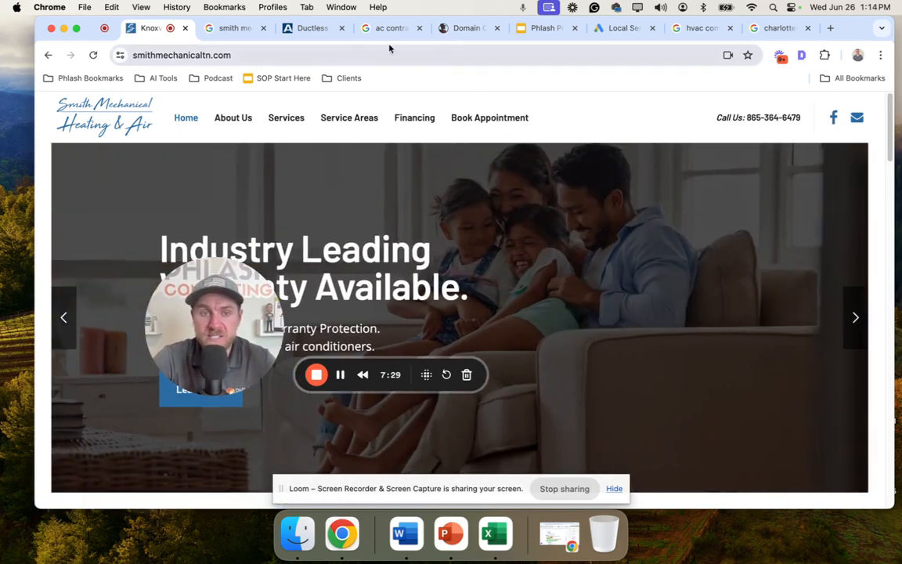
# - Show Charlottesville Gutter Pros' Book online link leading to its Jobber ZIP-code booking page
pyautogui.click(235, 28)
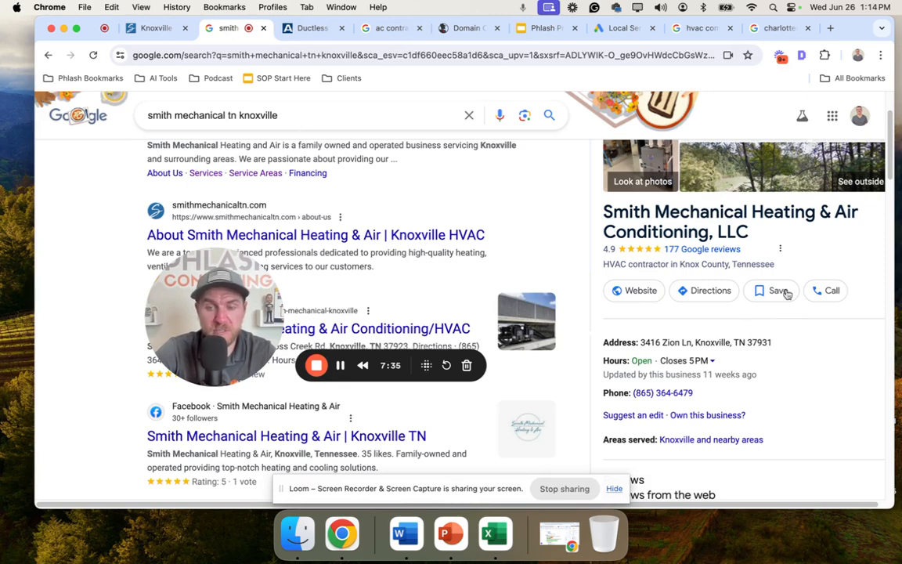
pyautogui.moveTo(732, 260)
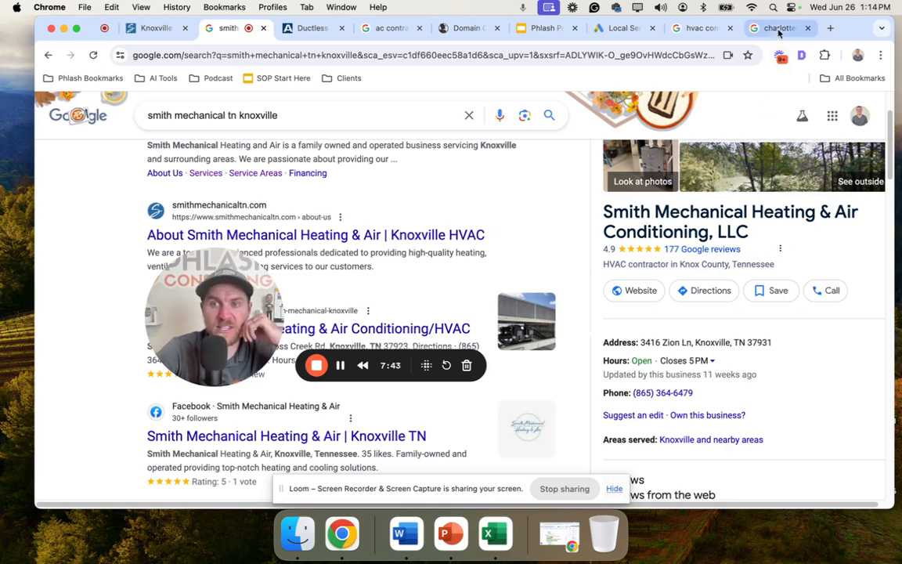
pyautogui.click(775, 29)
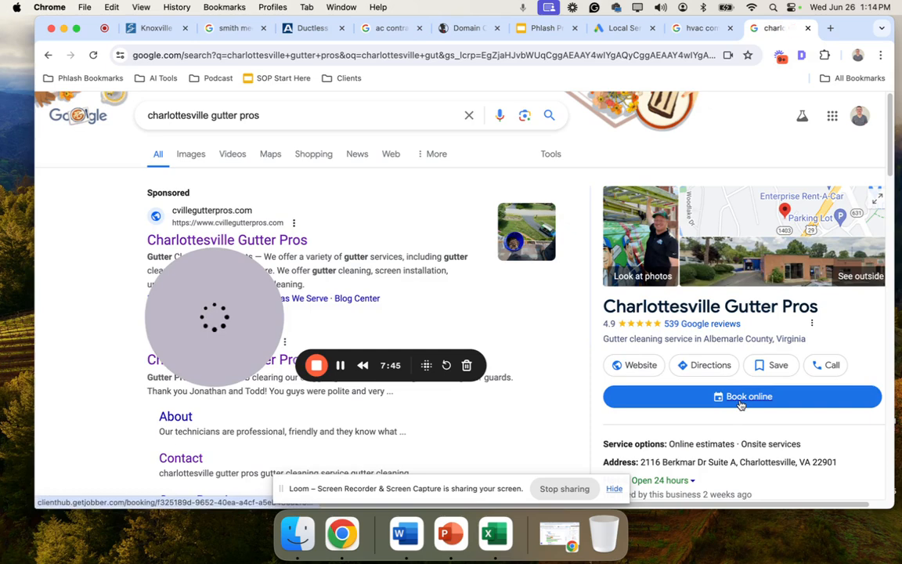
pyautogui.click(742, 396)
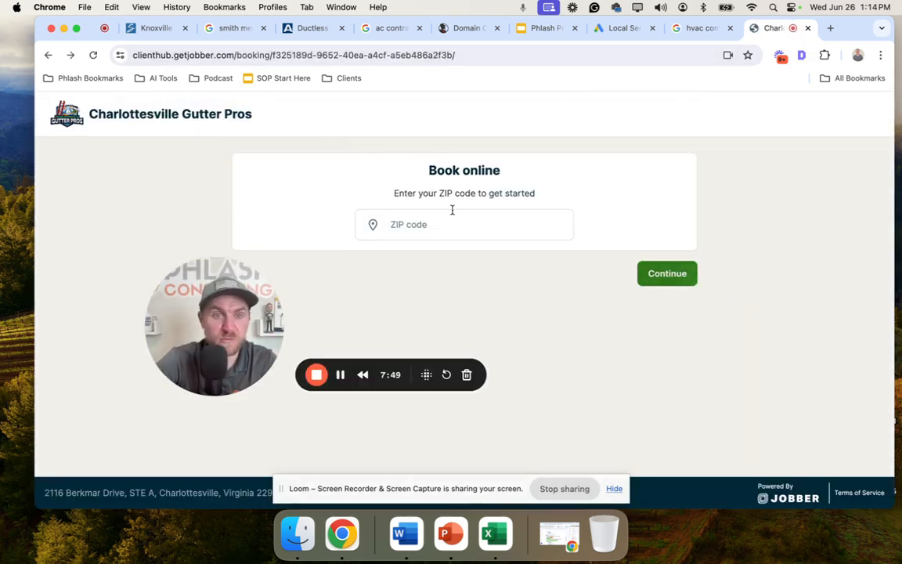
pyautogui.moveTo(235, 28)
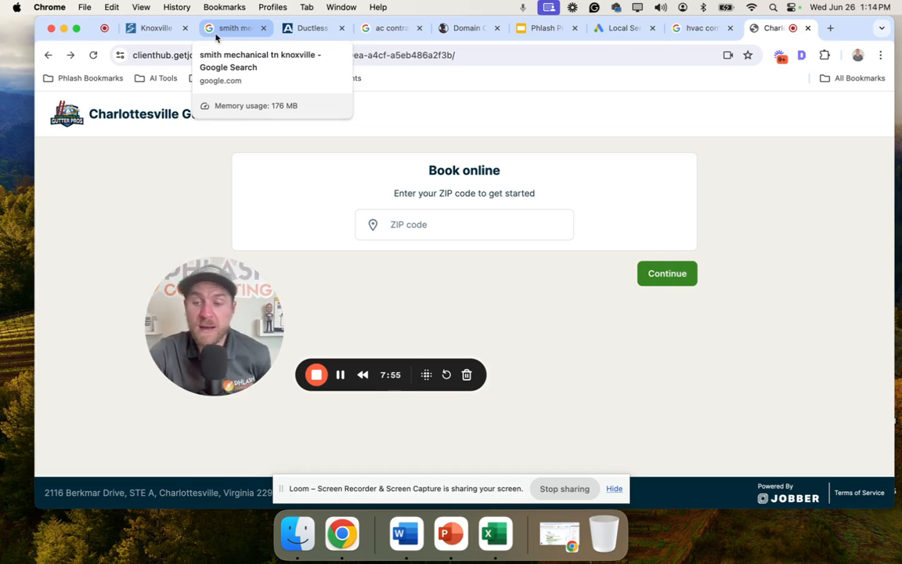
pyautogui.click(235, 28)
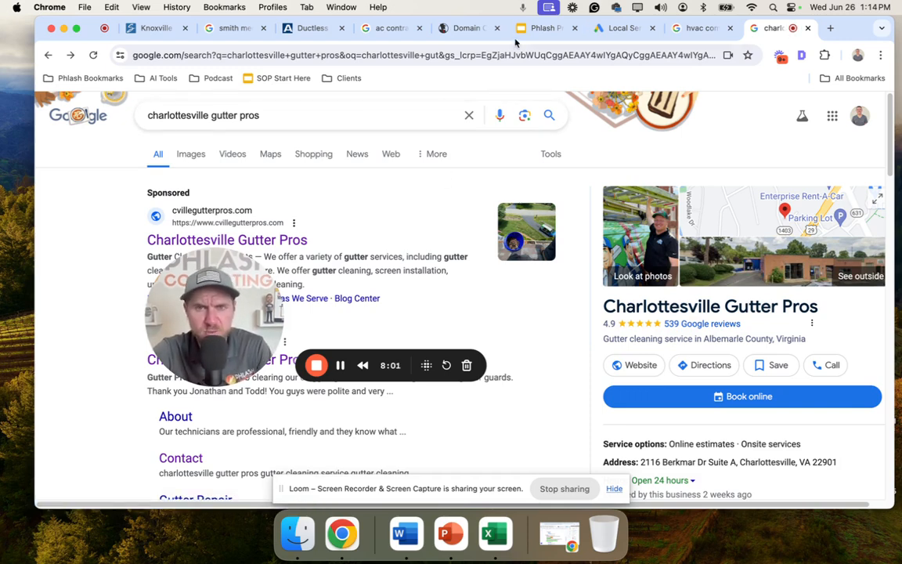
pyautogui.moveTo(545, 28)
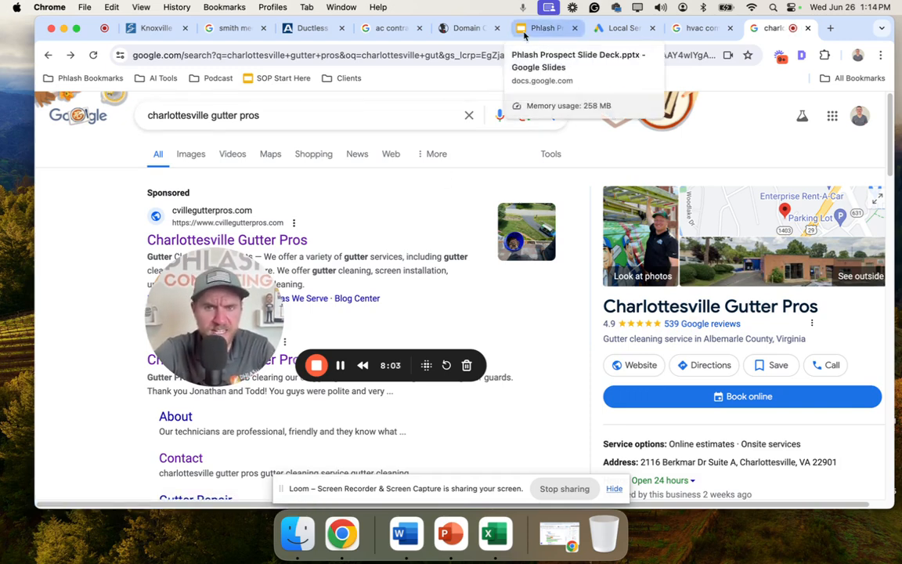
# - Walk through the journey slide's visibility channels, highlighting Business to Business and See an Ad (pay for lead)
pyautogui.click(545, 29)
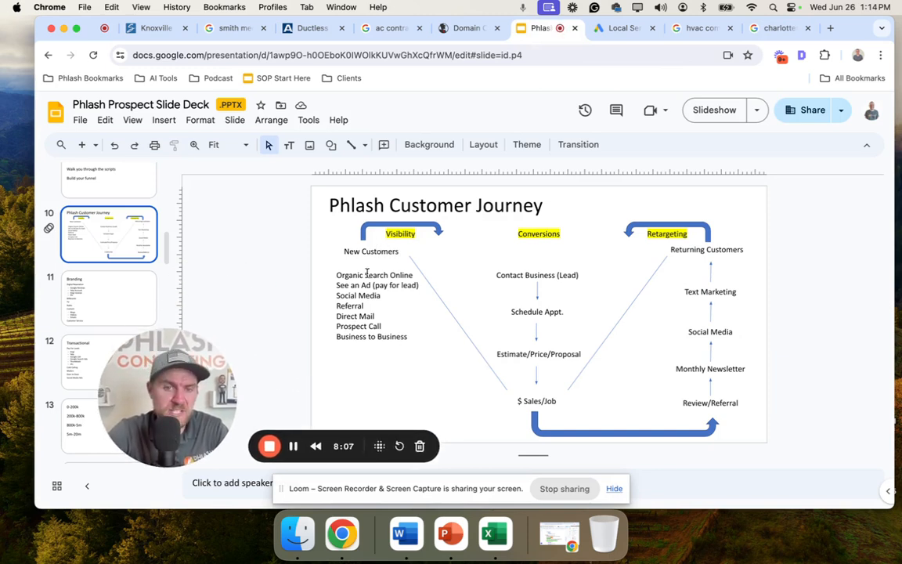
pyautogui.doubleClick(374, 274)
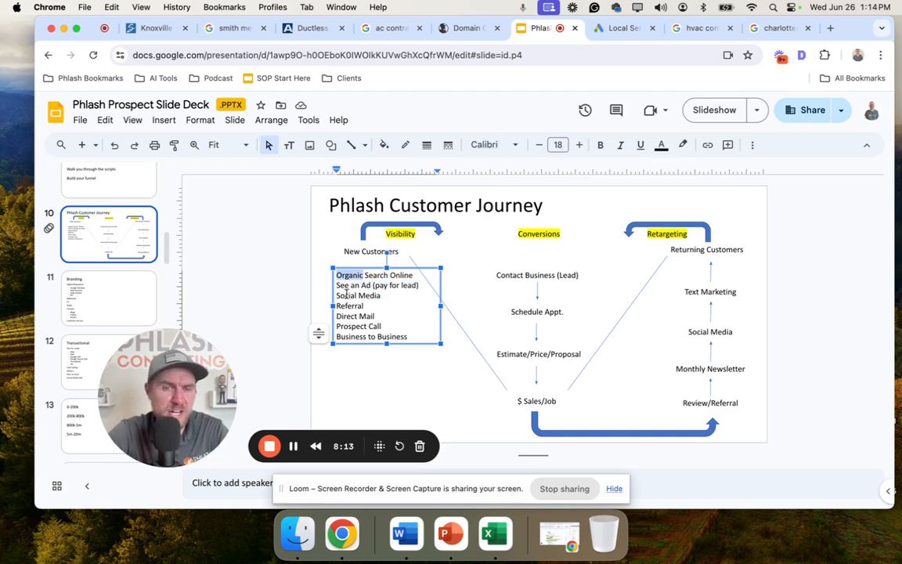
pyautogui.doubleClick(357, 295)
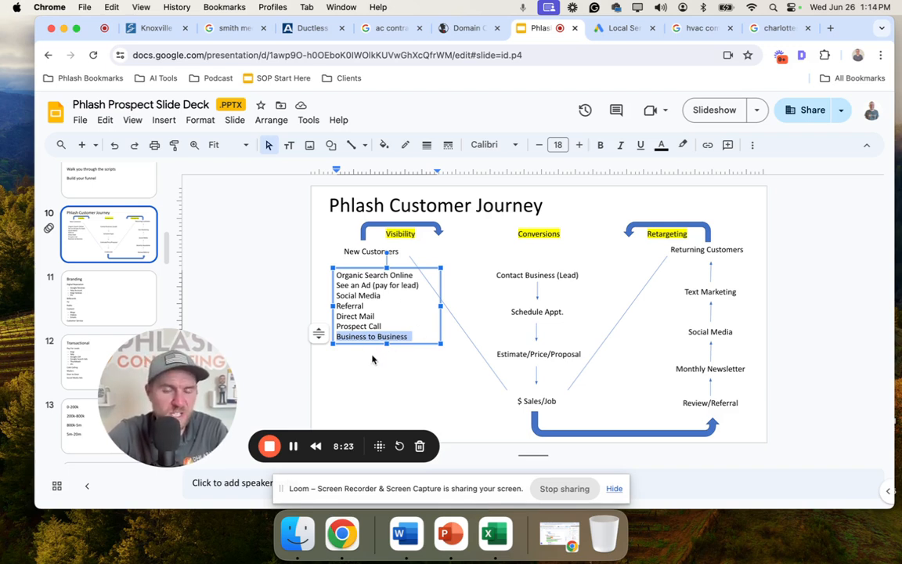
pyautogui.click(373, 359)
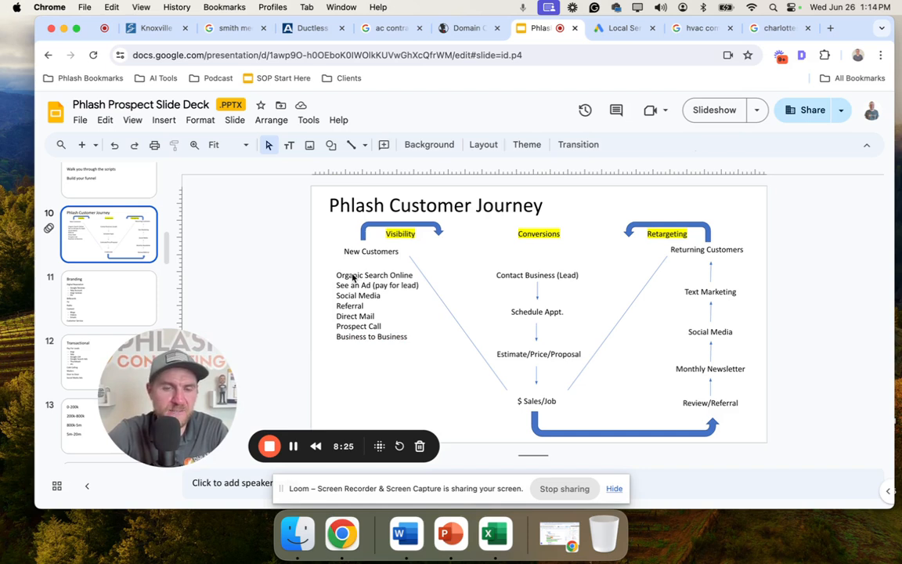
pyautogui.click(375, 285)
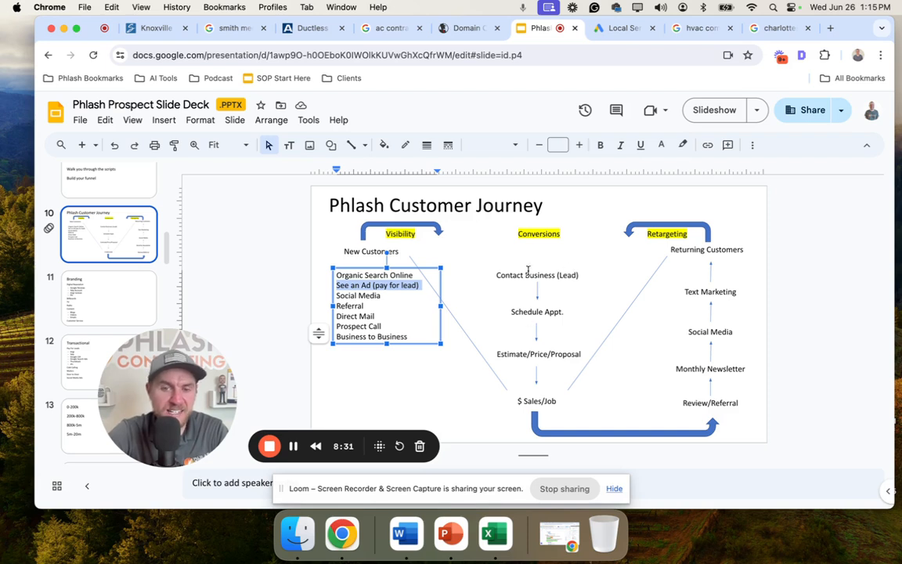
pyautogui.moveTo(531, 266)
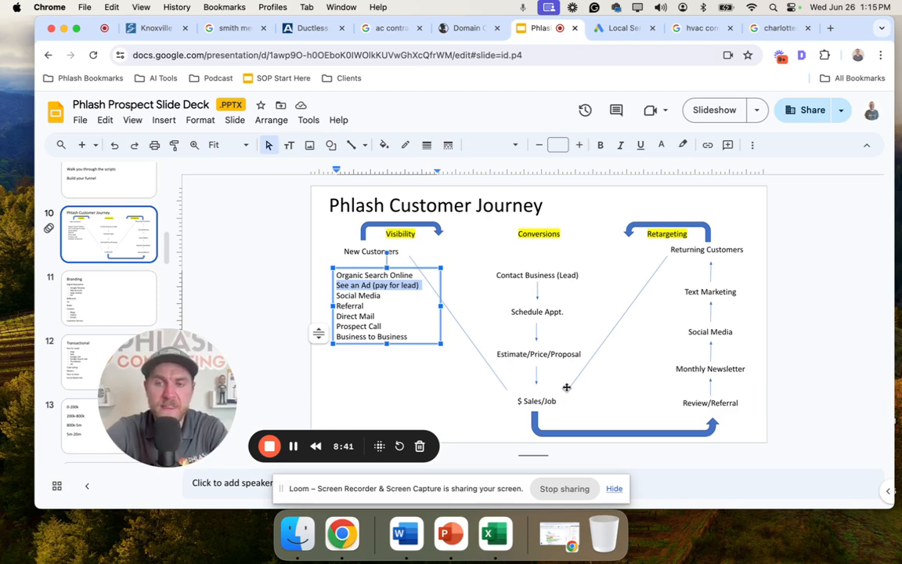
pyautogui.moveTo(656, 235)
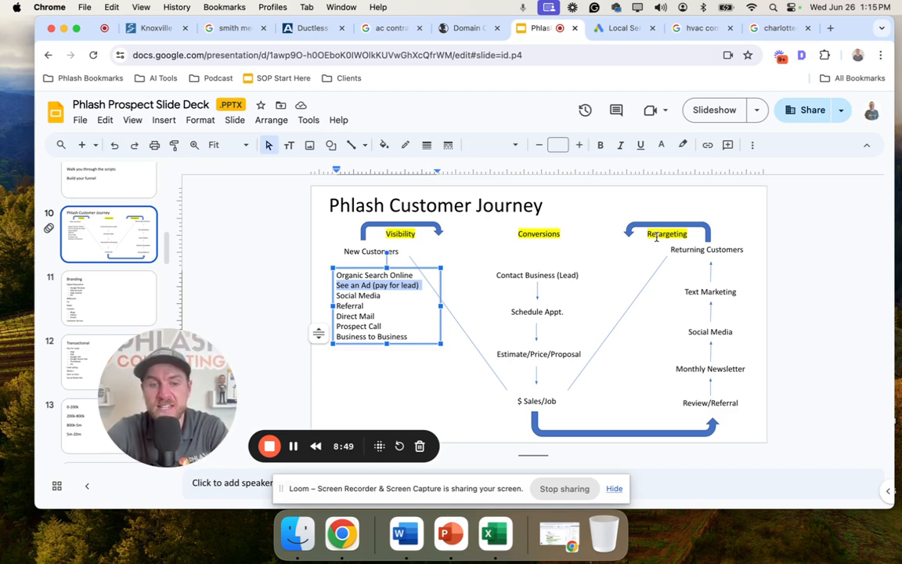
pyautogui.moveTo(655, 367)
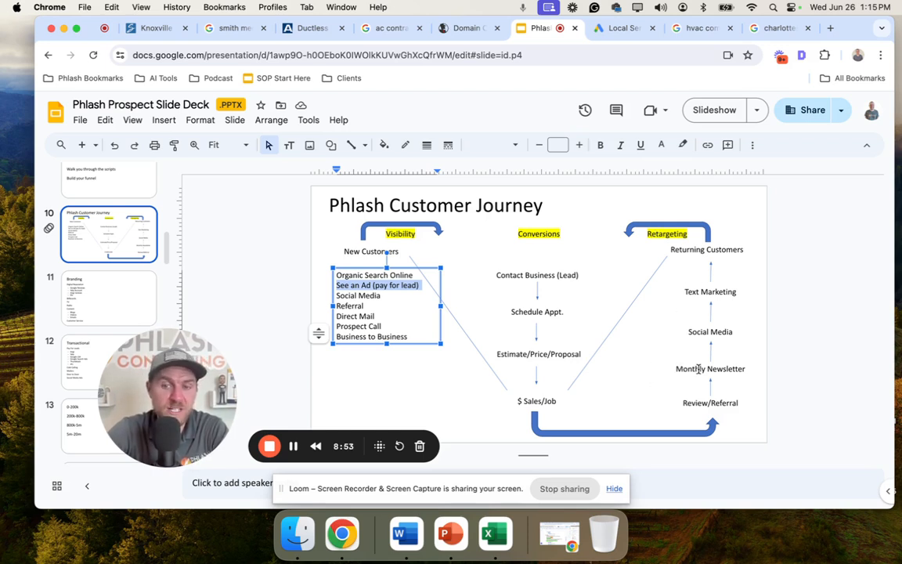
# - Return to the Smith Mechanical HVAC website
pyautogui.click(710, 368)
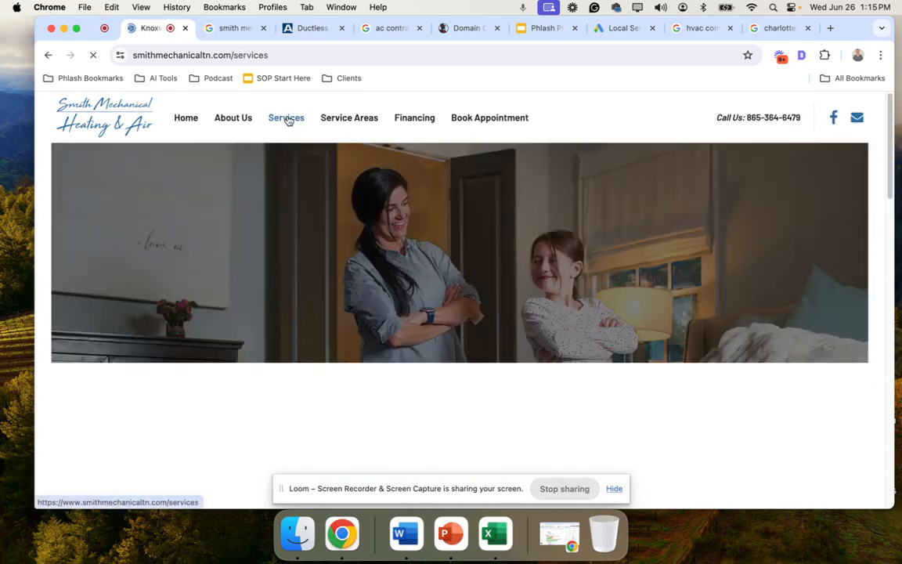
# - Review the Services page grid of six offerings down to Indoor Air Quality and Thermostats
pyautogui.click(285, 117)
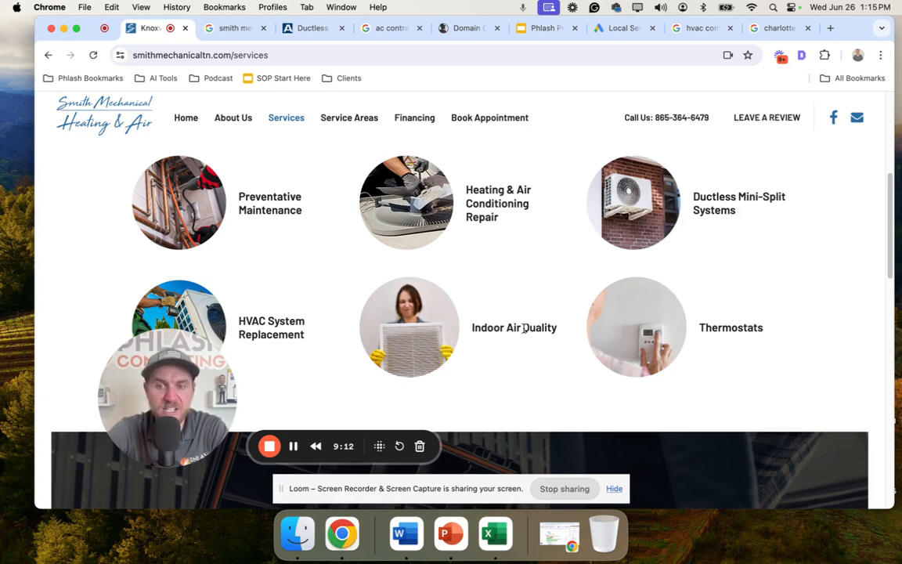
pyautogui.moveTo(326, 338)
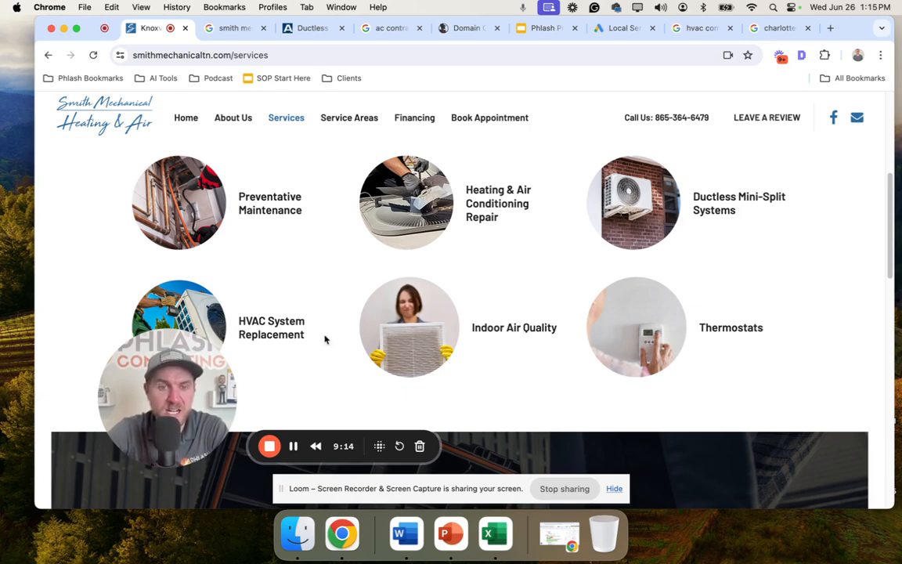
pyautogui.scroll(-3)
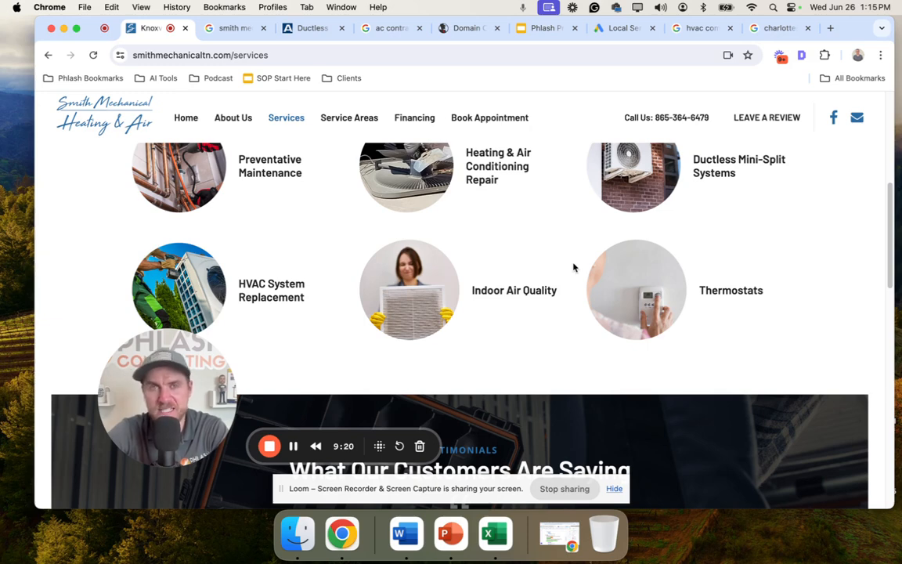
pyautogui.moveTo(278, 250)
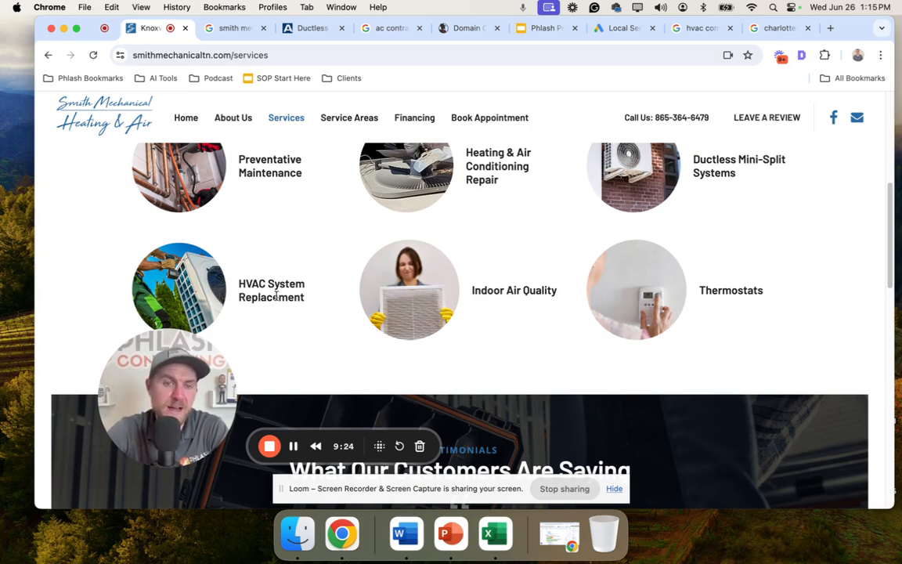
pyautogui.moveTo(329, 238)
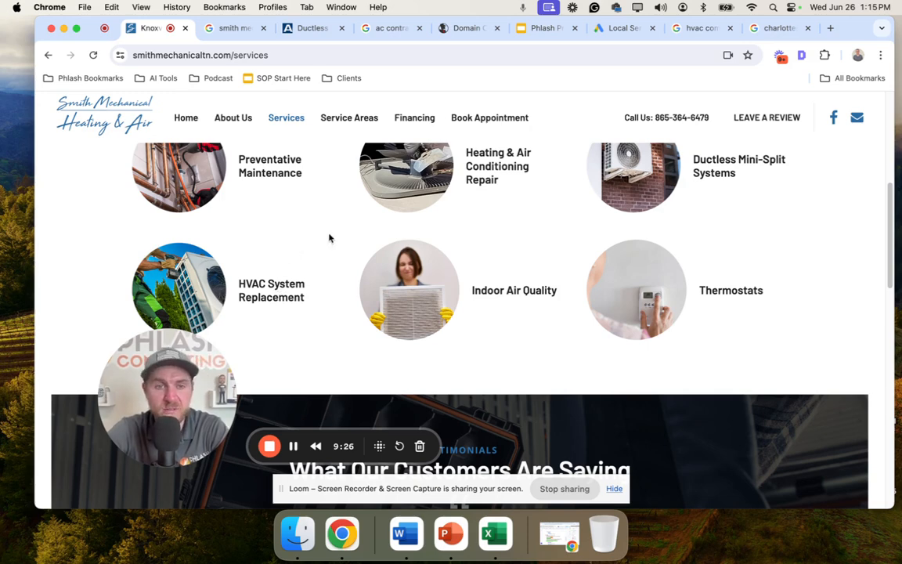
pyautogui.scroll(-3)
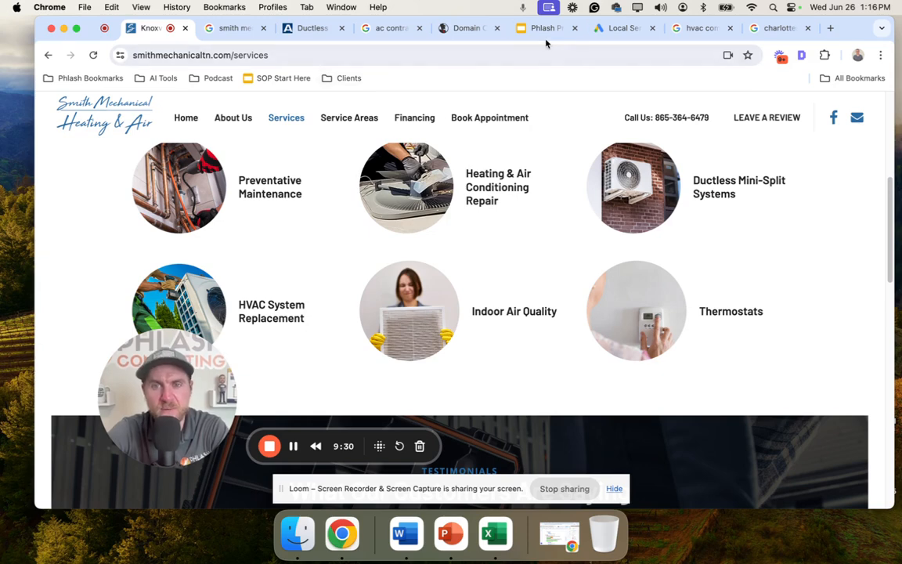
# - Revisit the journey slide's retargeting channels such as Text Marketing, then return to the services page
pyautogui.click(540, 28)
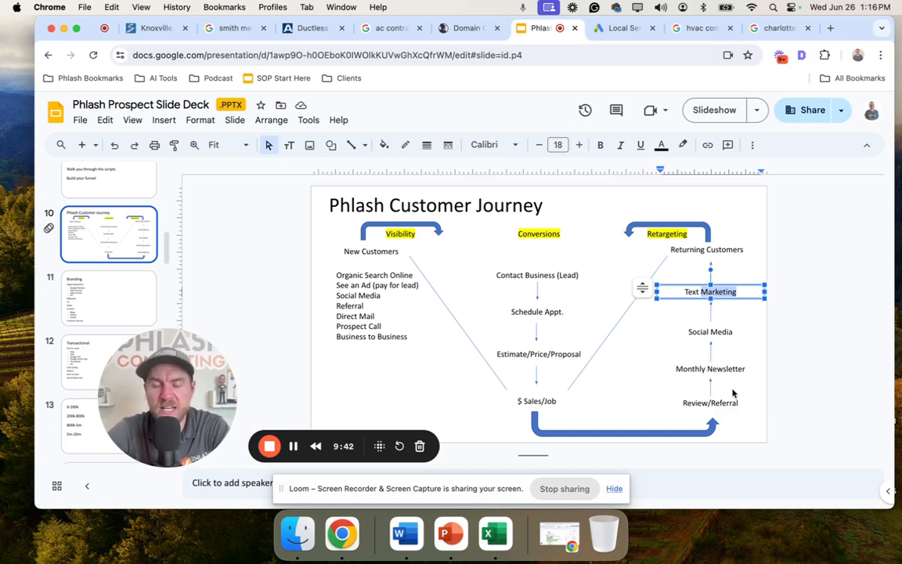
pyautogui.moveTo(481, 382)
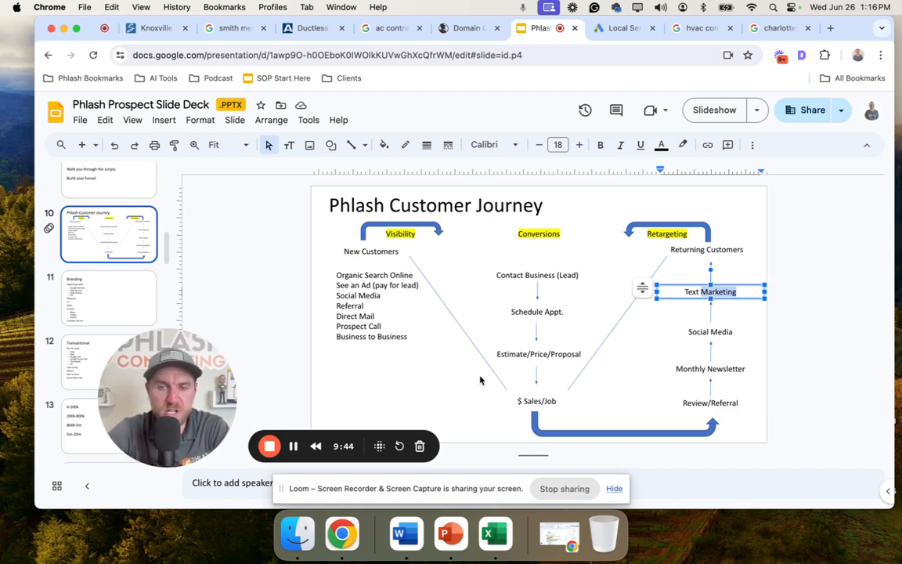
pyautogui.moveTo(157, 28)
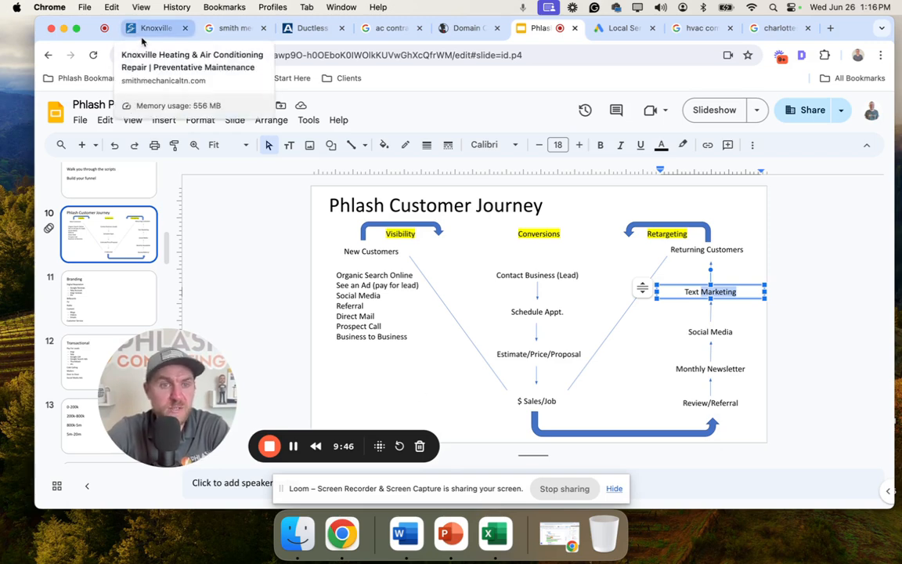
pyautogui.click(157, 28)
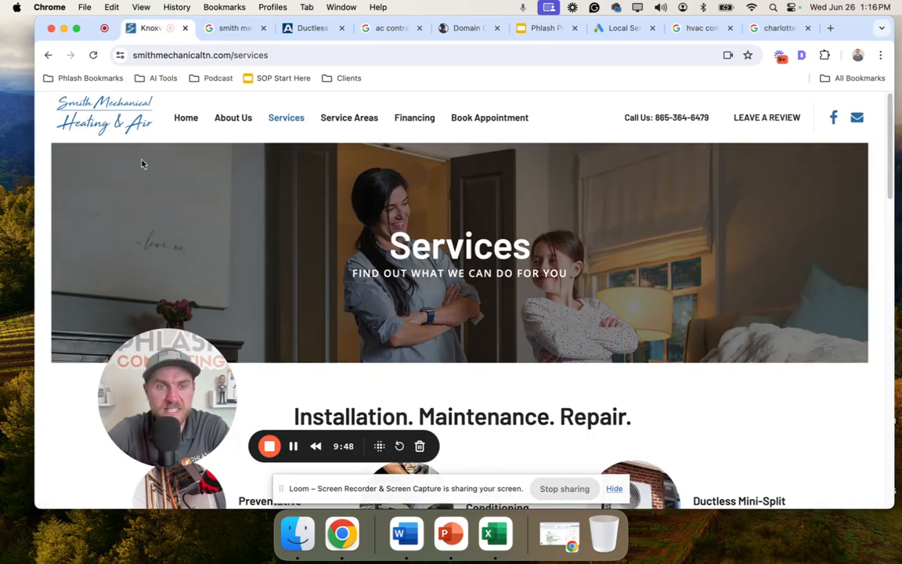